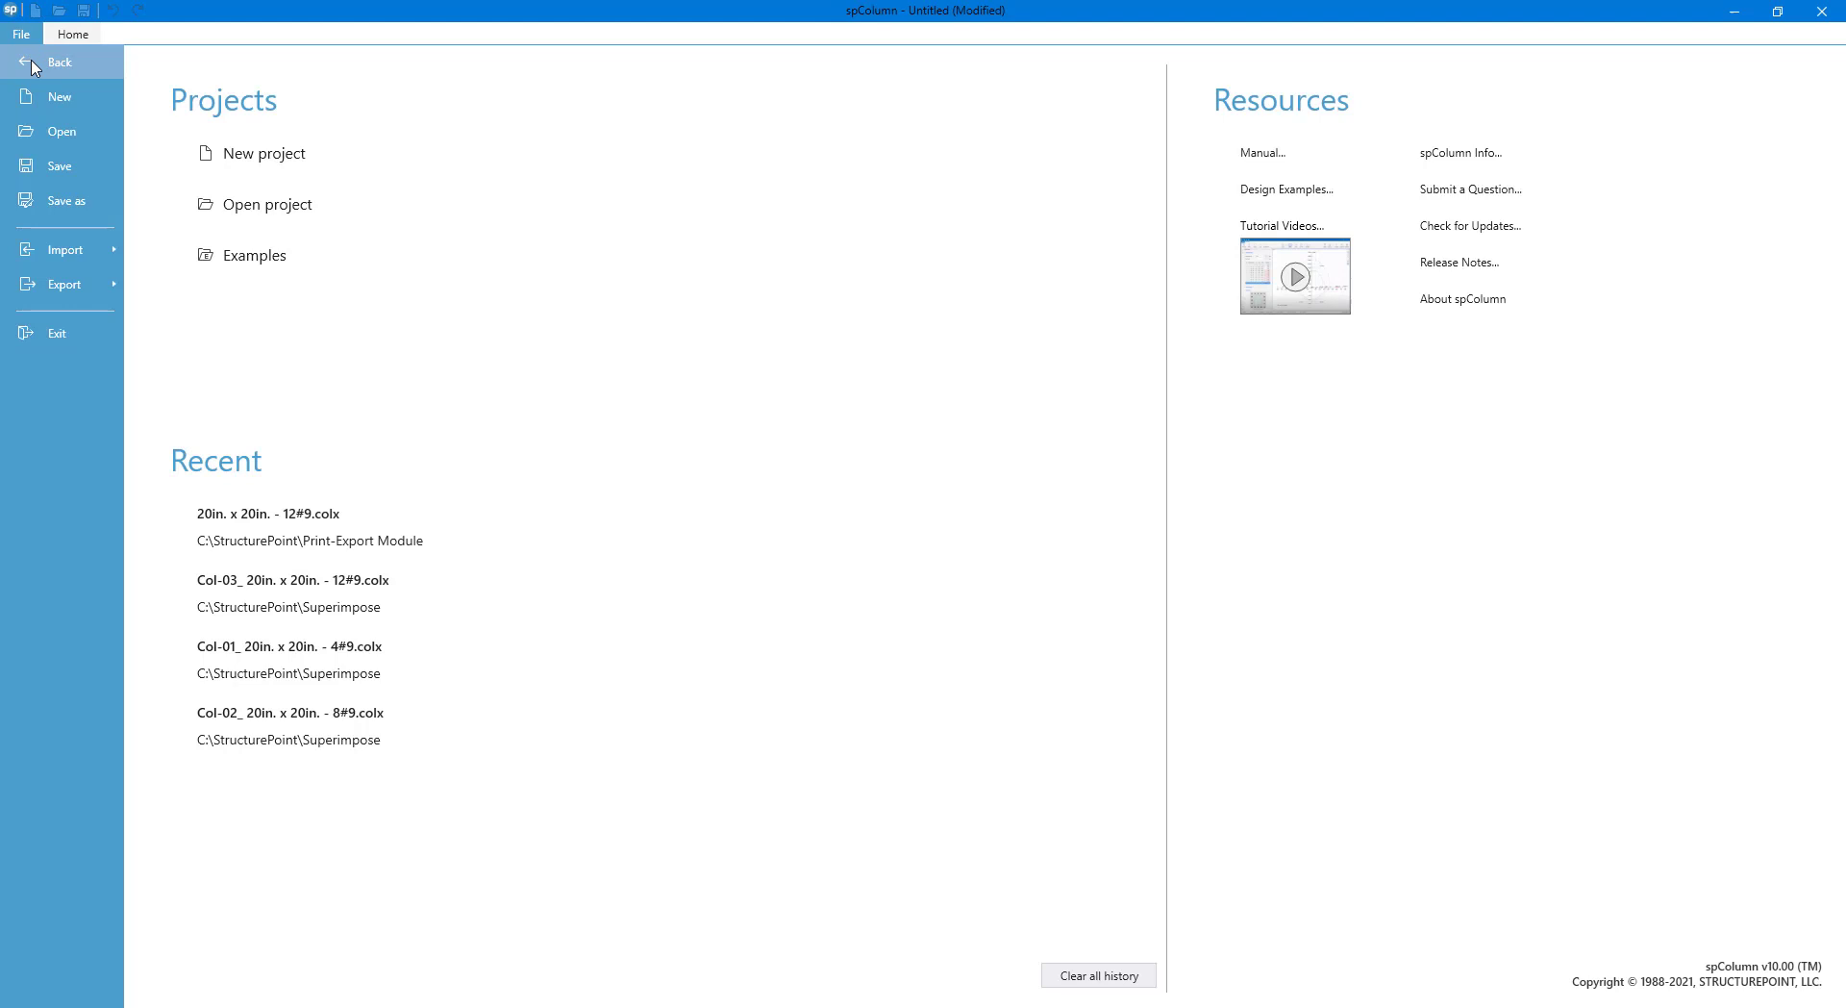
Bring up the Import from ETABS dialog from the File import choices
click(65, 248)
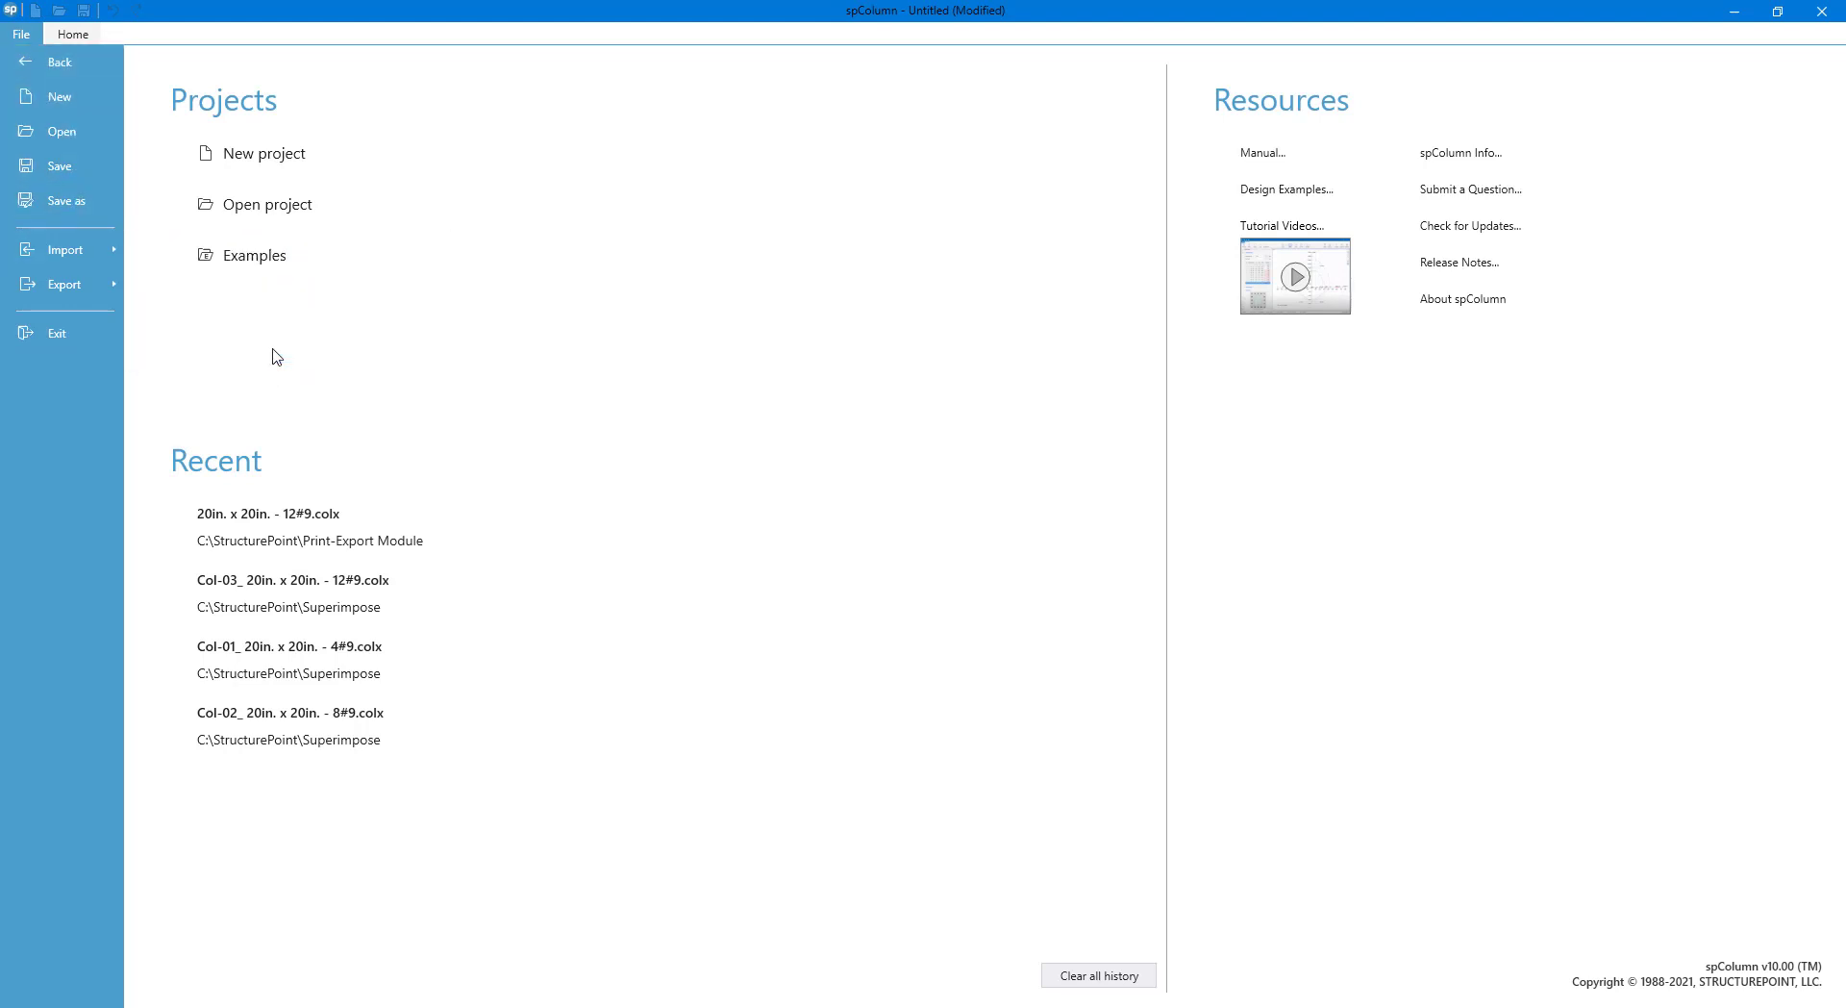
click(65, 248)
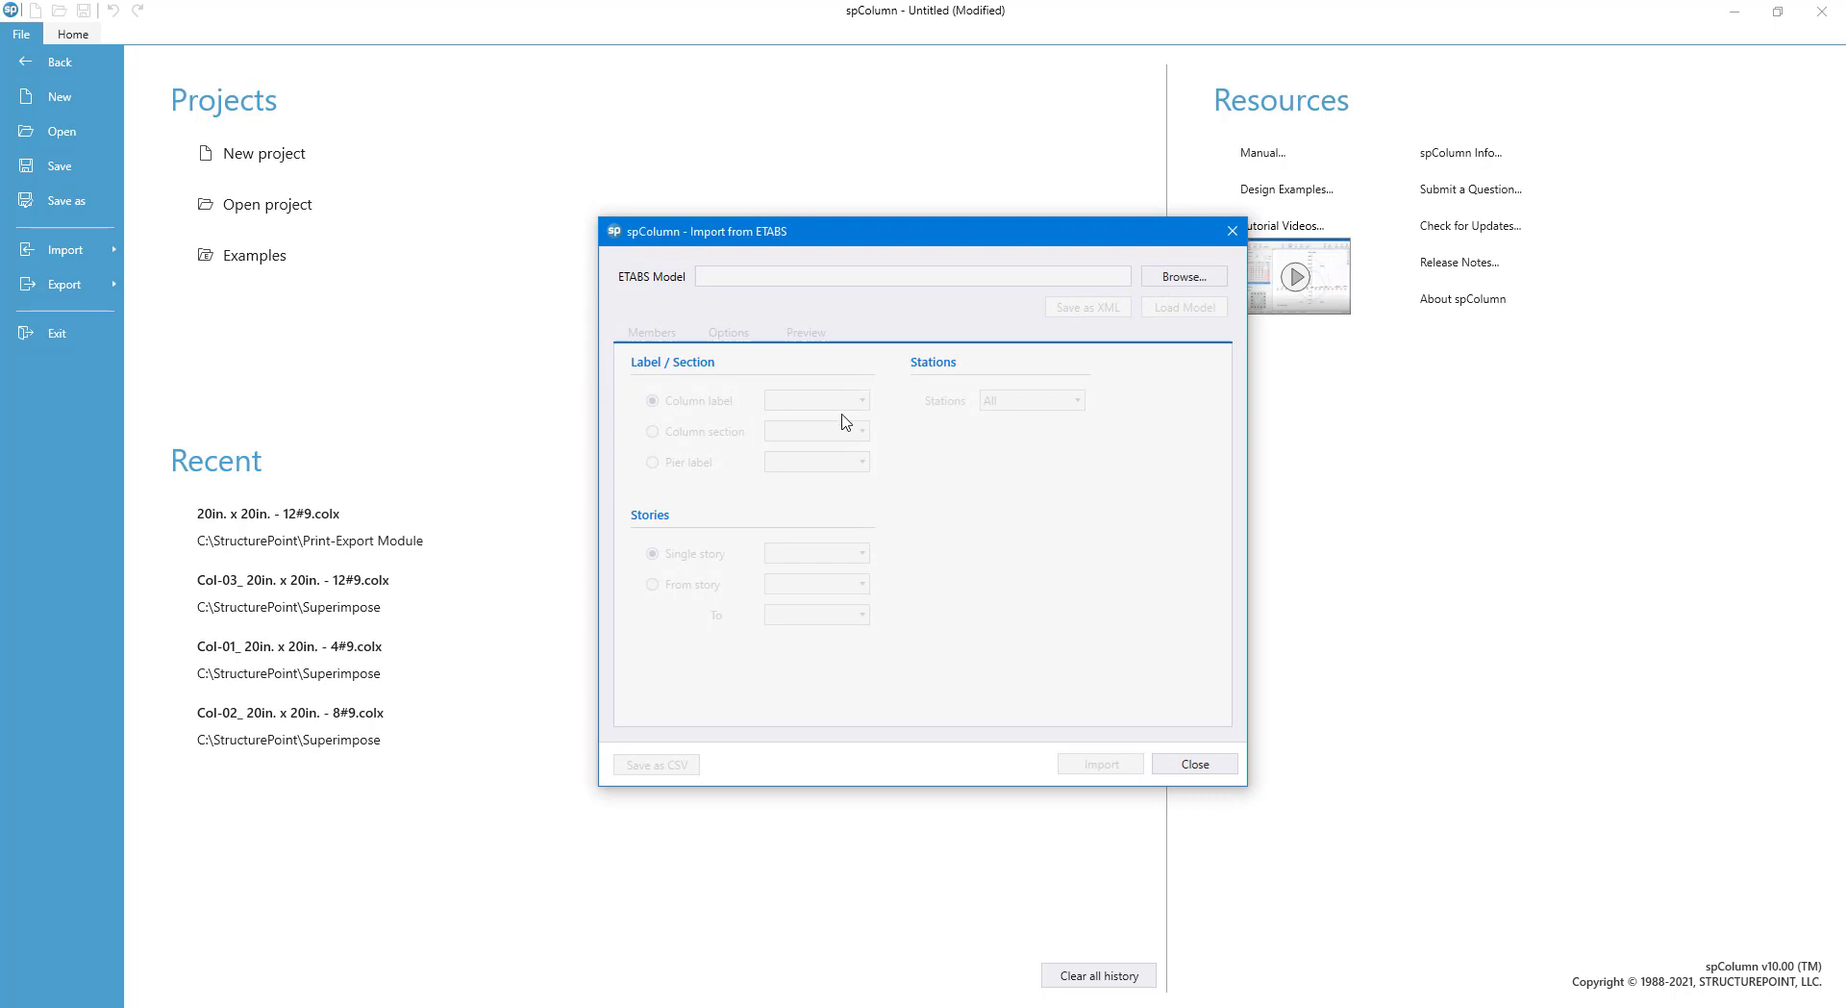
mouse_move(950, 425)
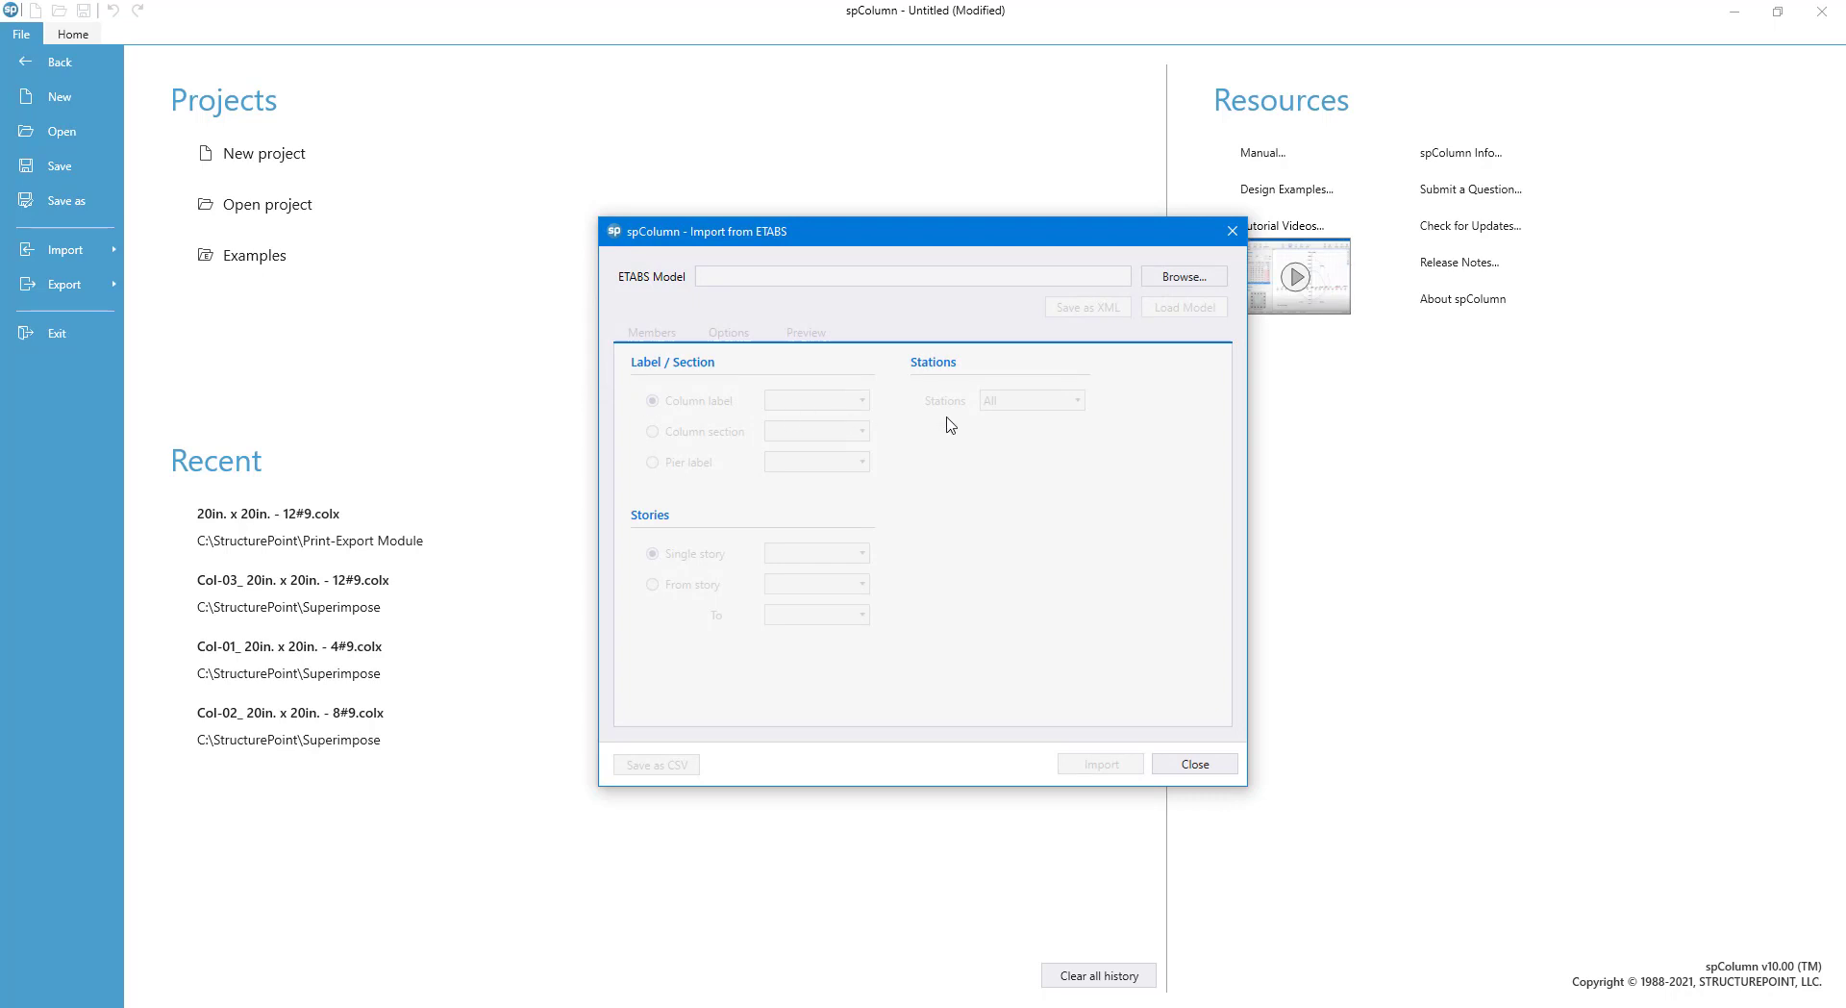
Browse to and load the Sample-2 XML ETABS model into the import dialog
click(1183, 275)
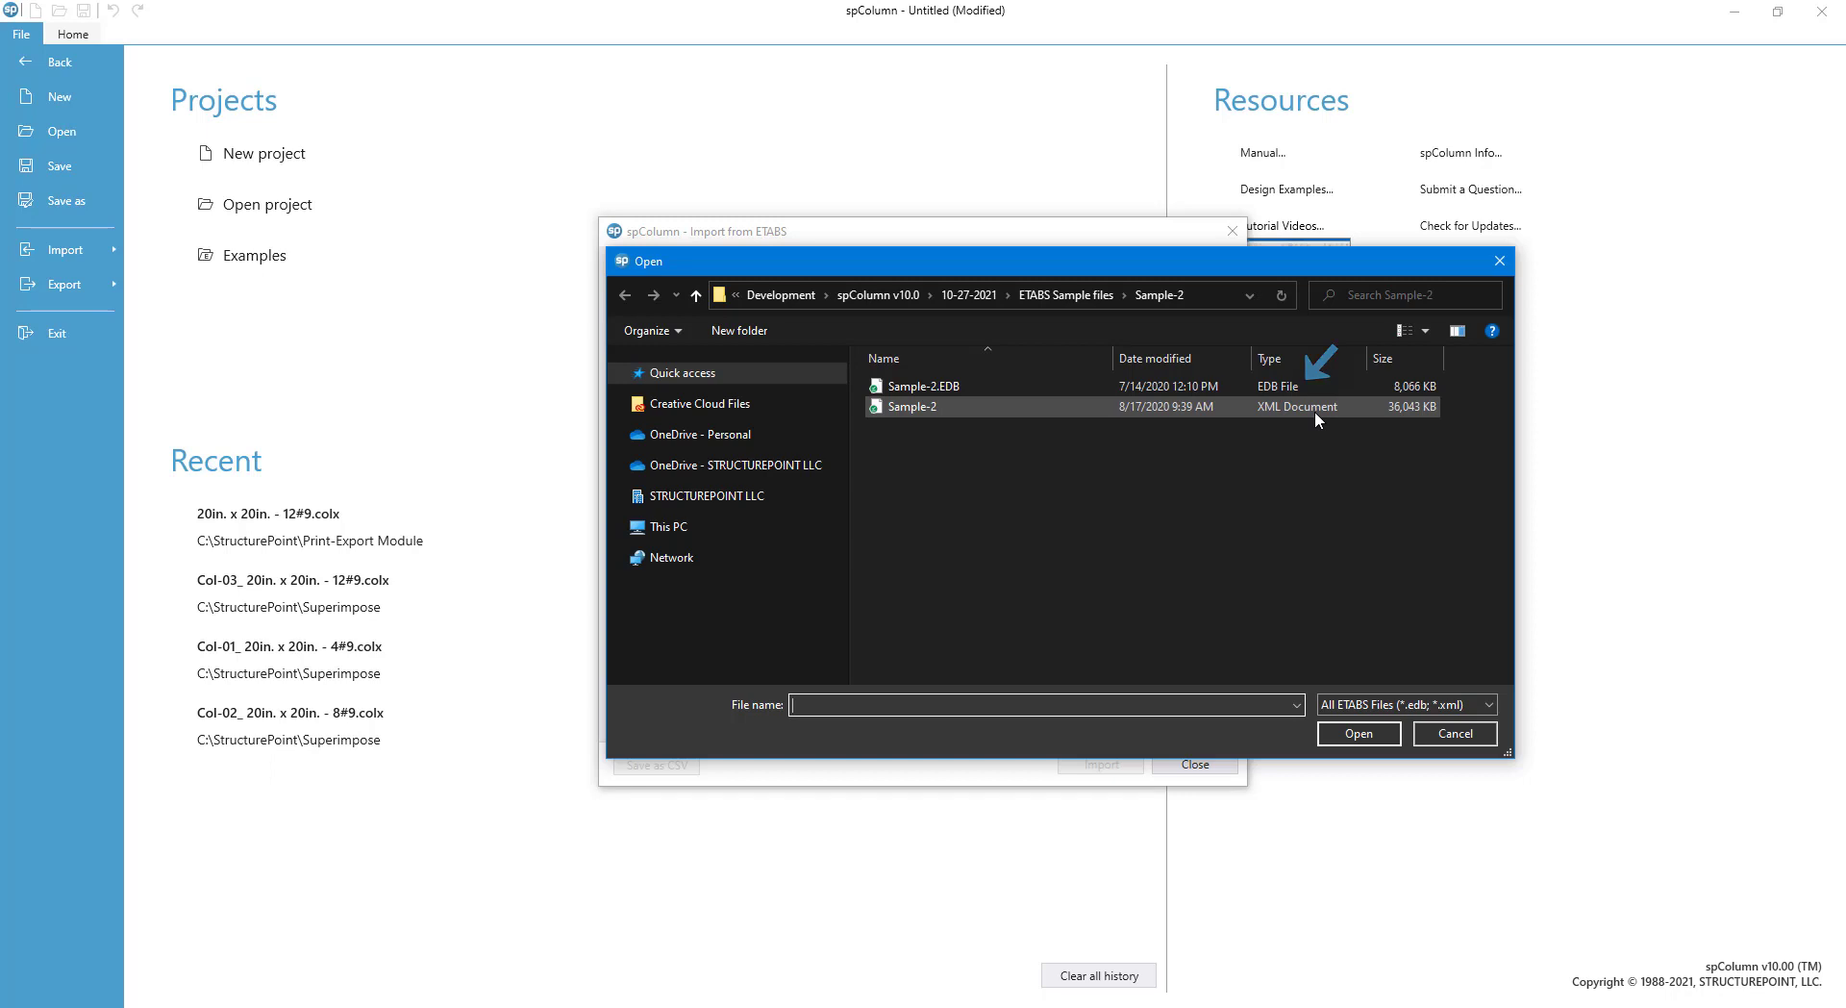
click(913, 405)
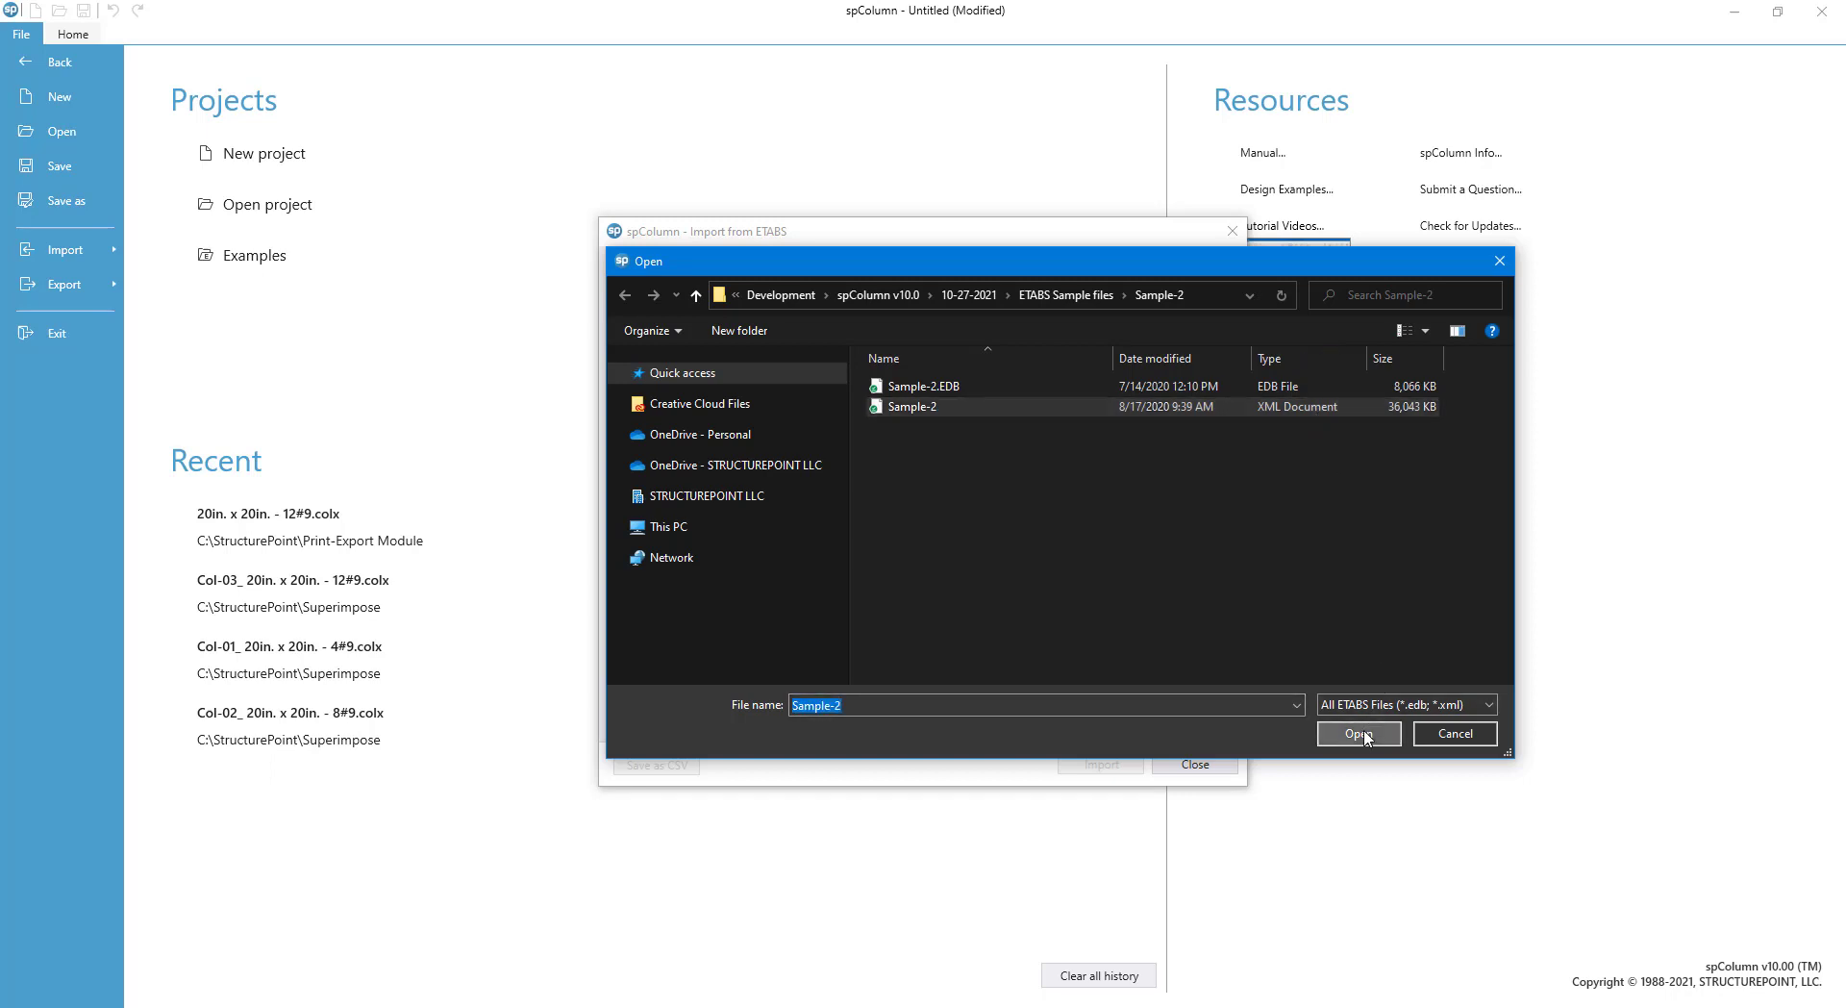
click(1357, 733)
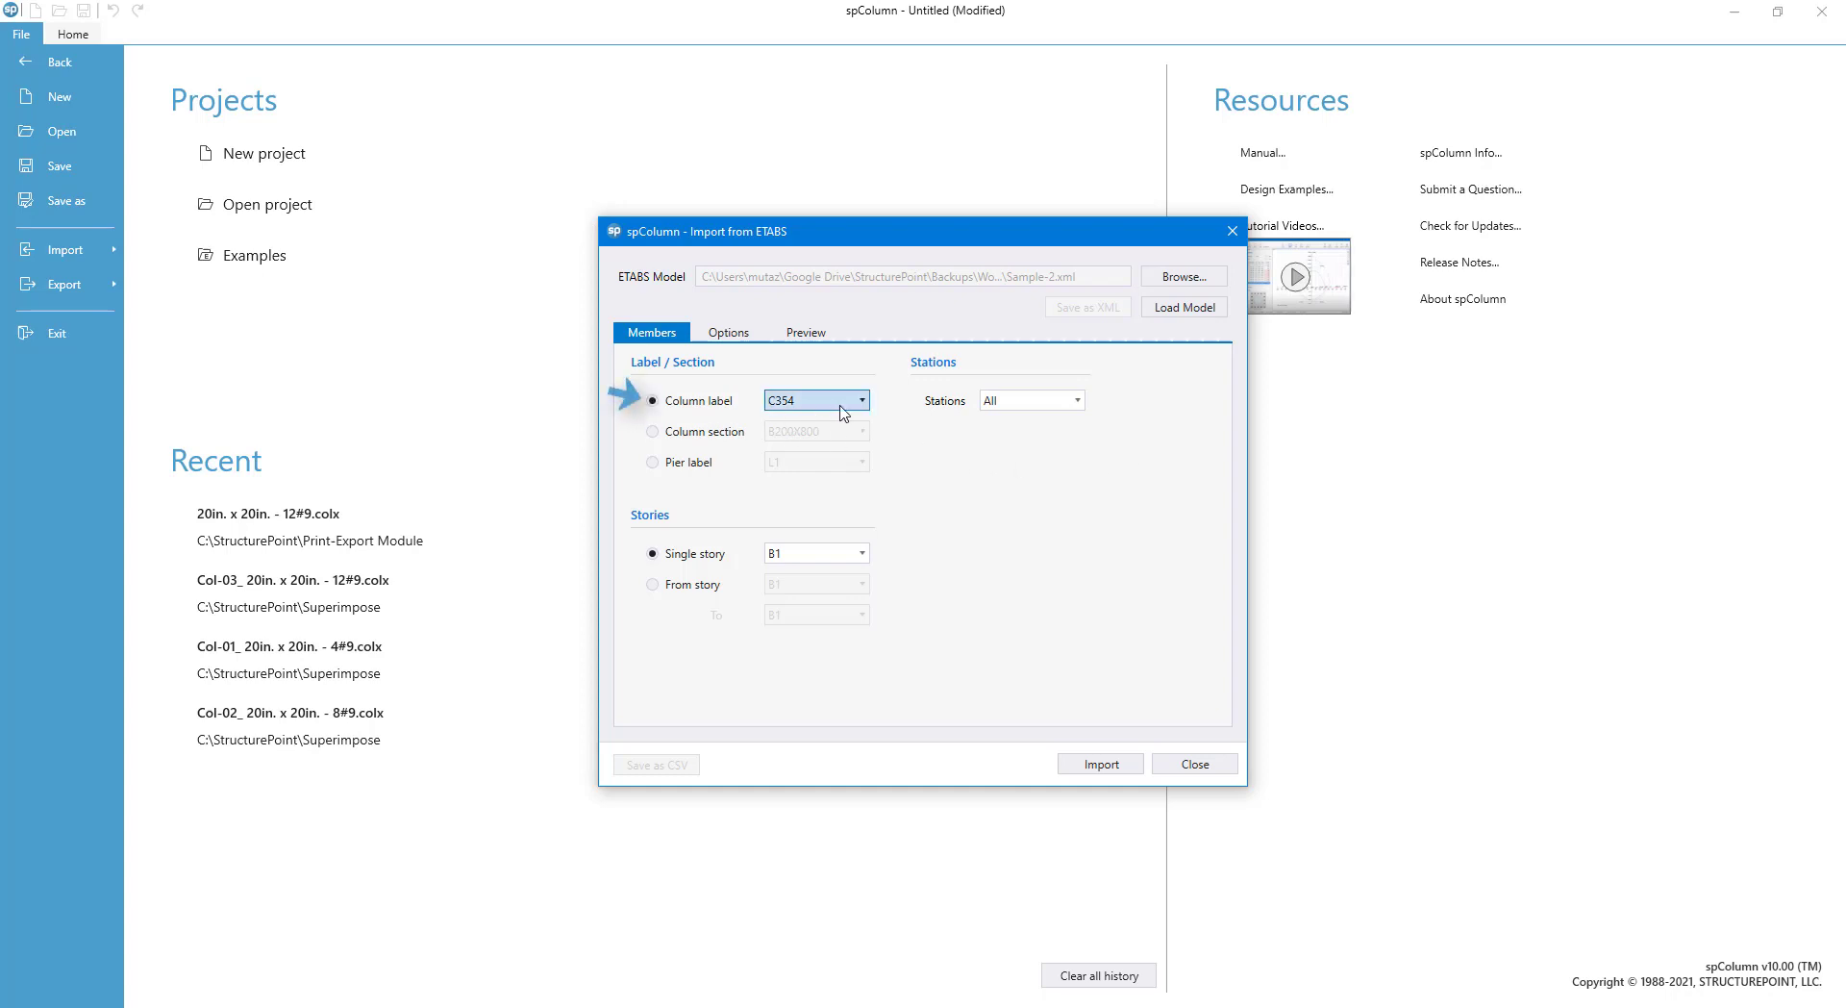
Try selecting members by column section and pier label, then return to column label C354
click(861, 400)
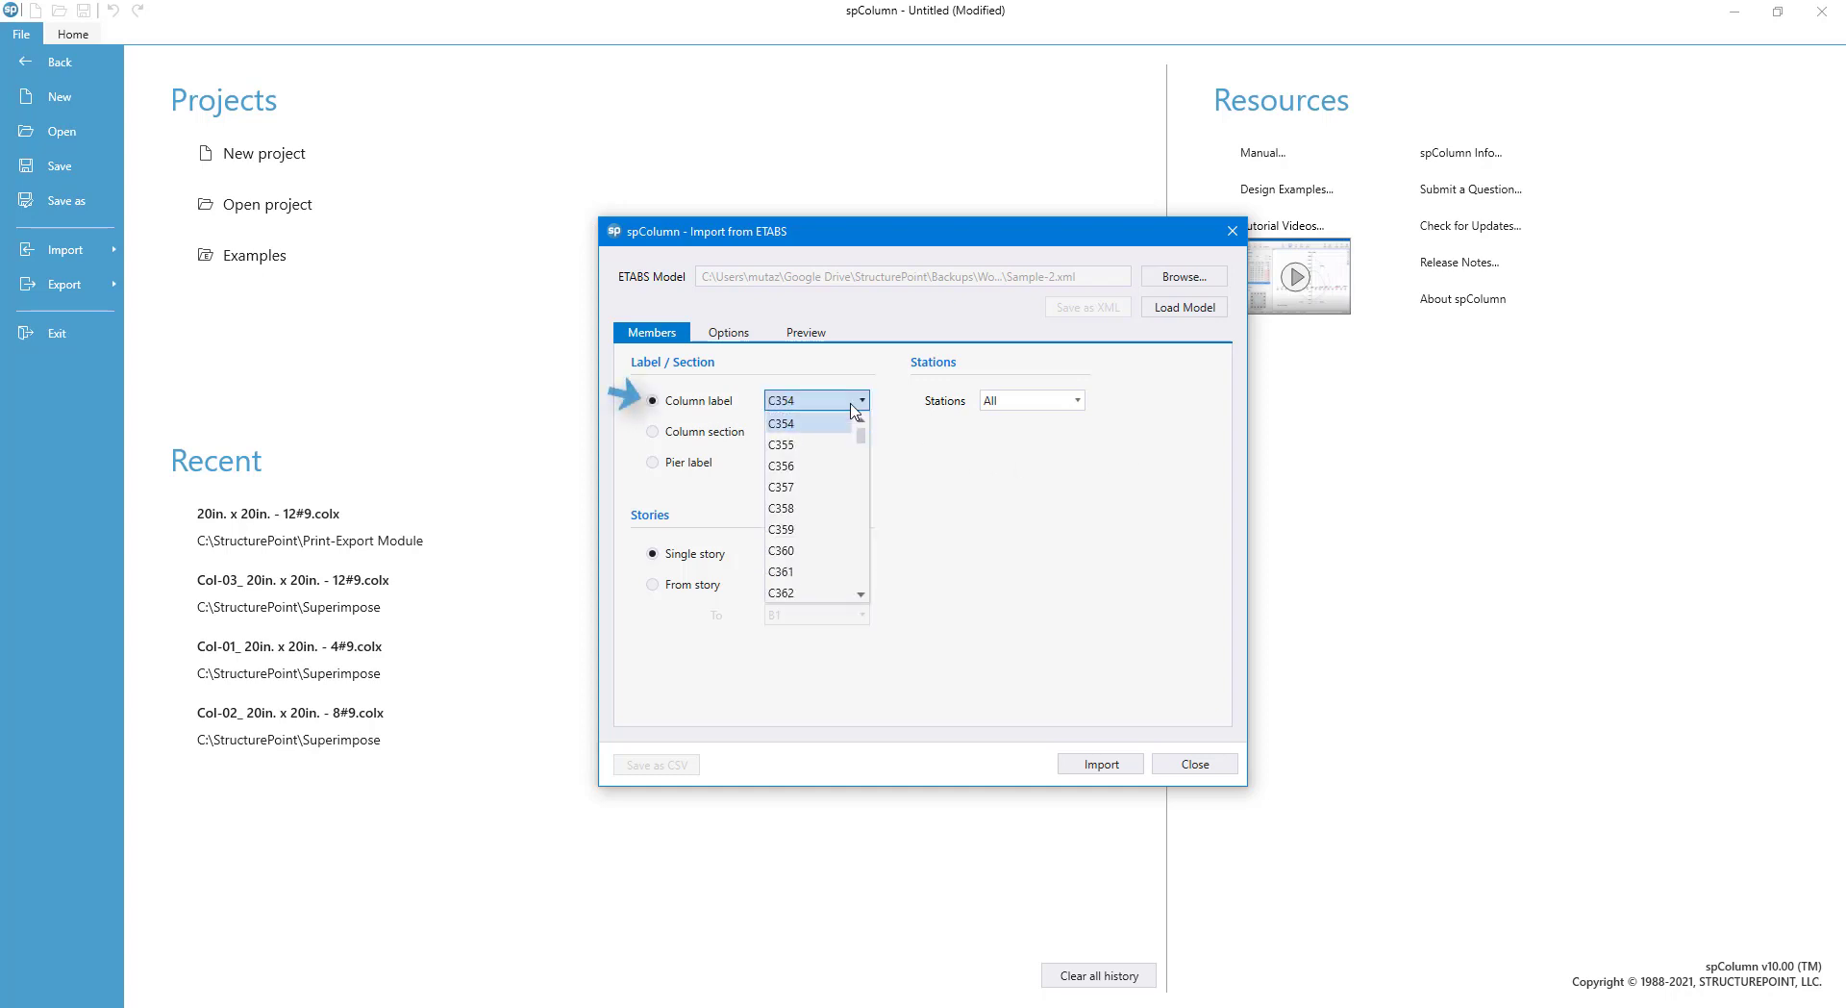
click(652, 430)
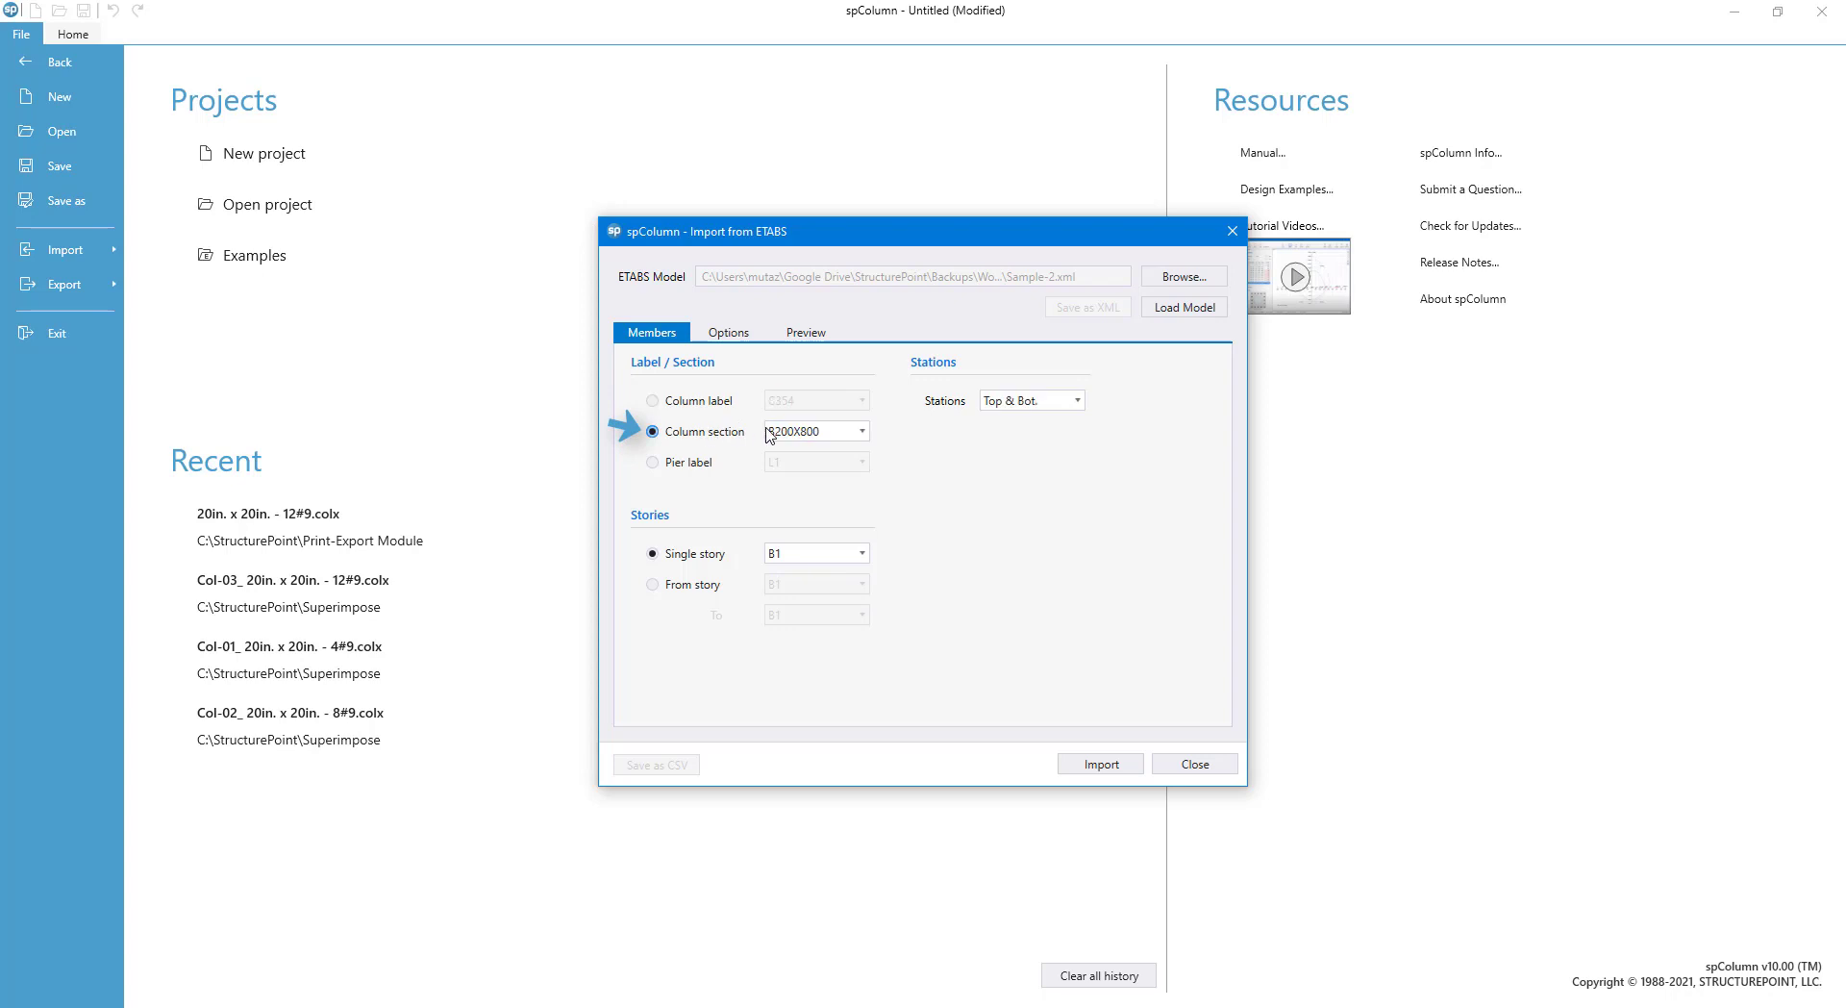
click(859, 431)
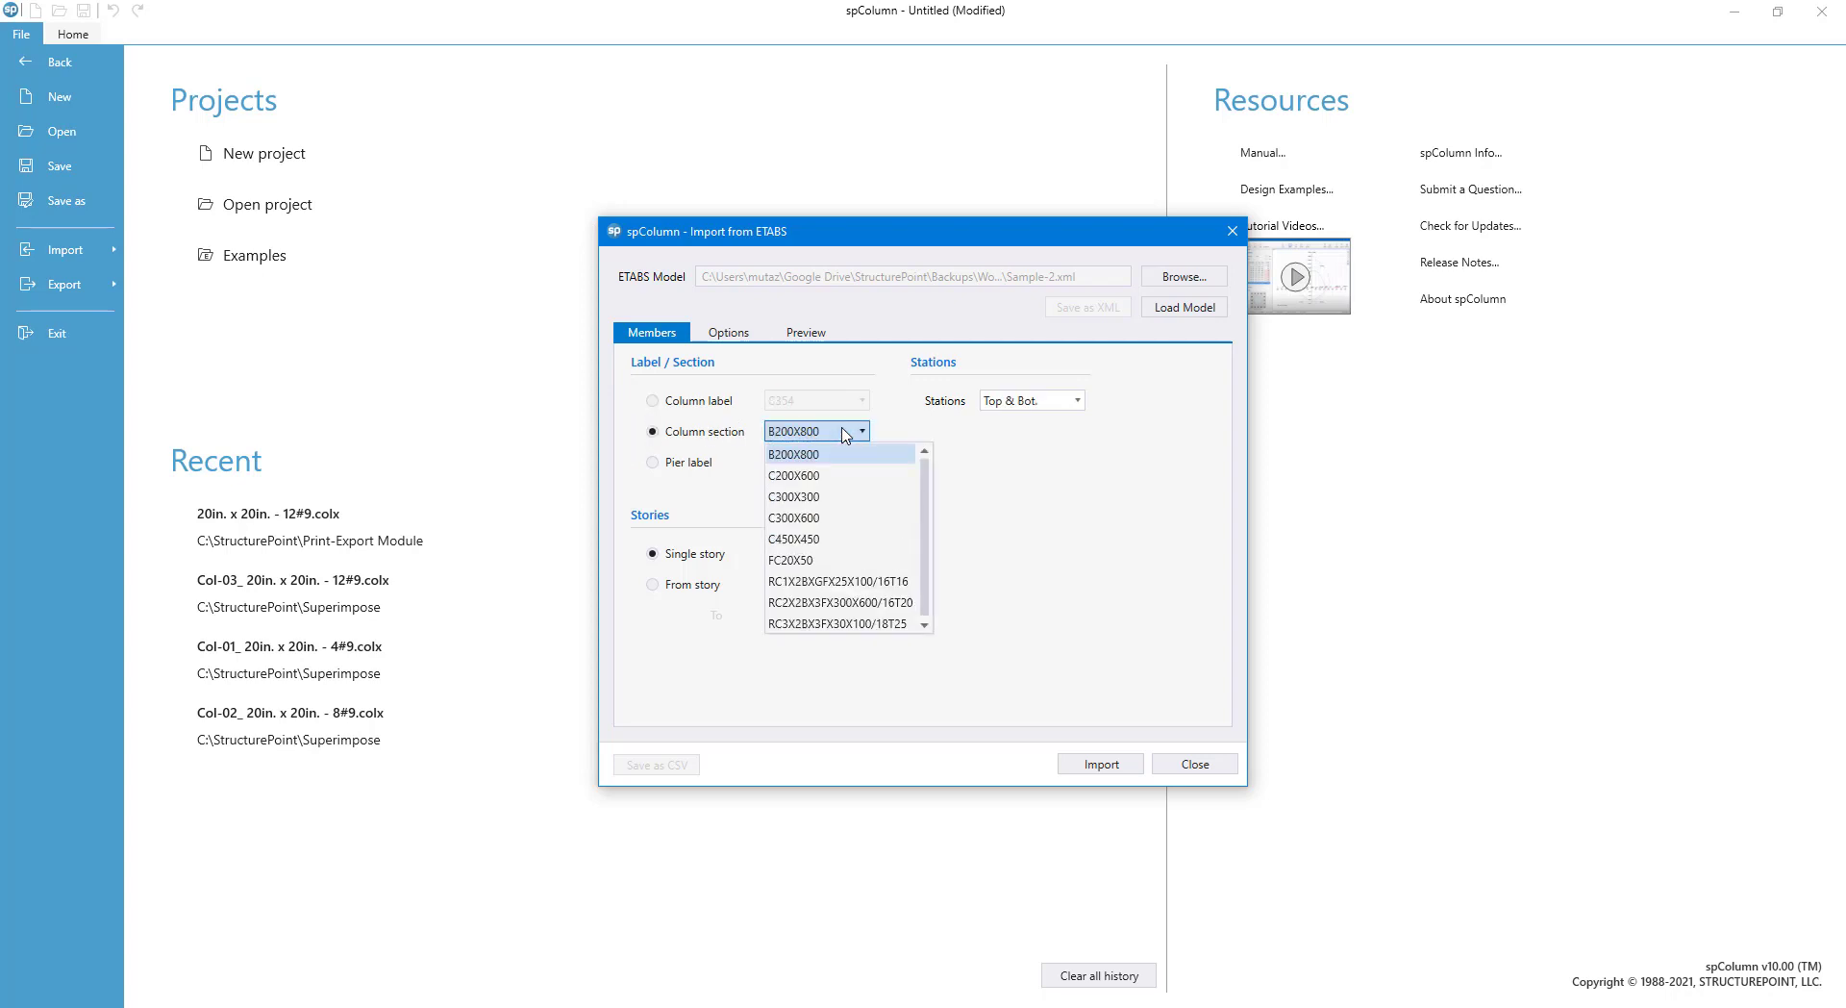
click(652, 462)
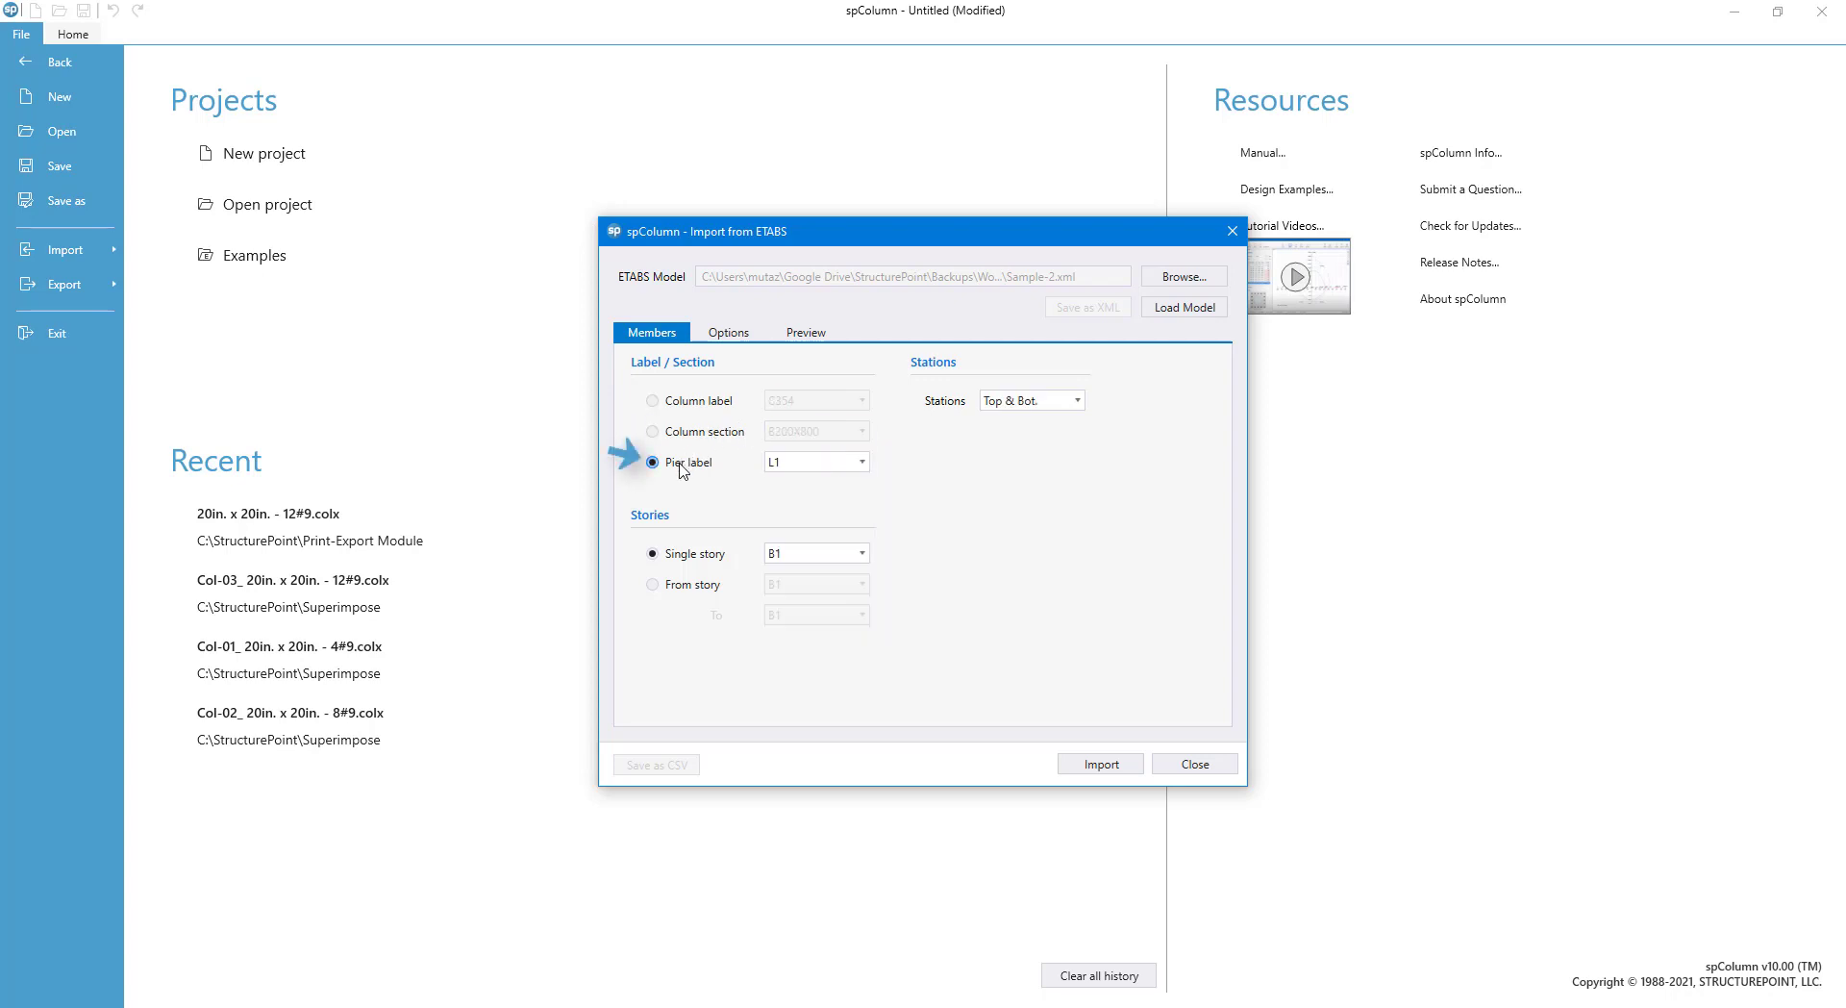
click(862, 459)
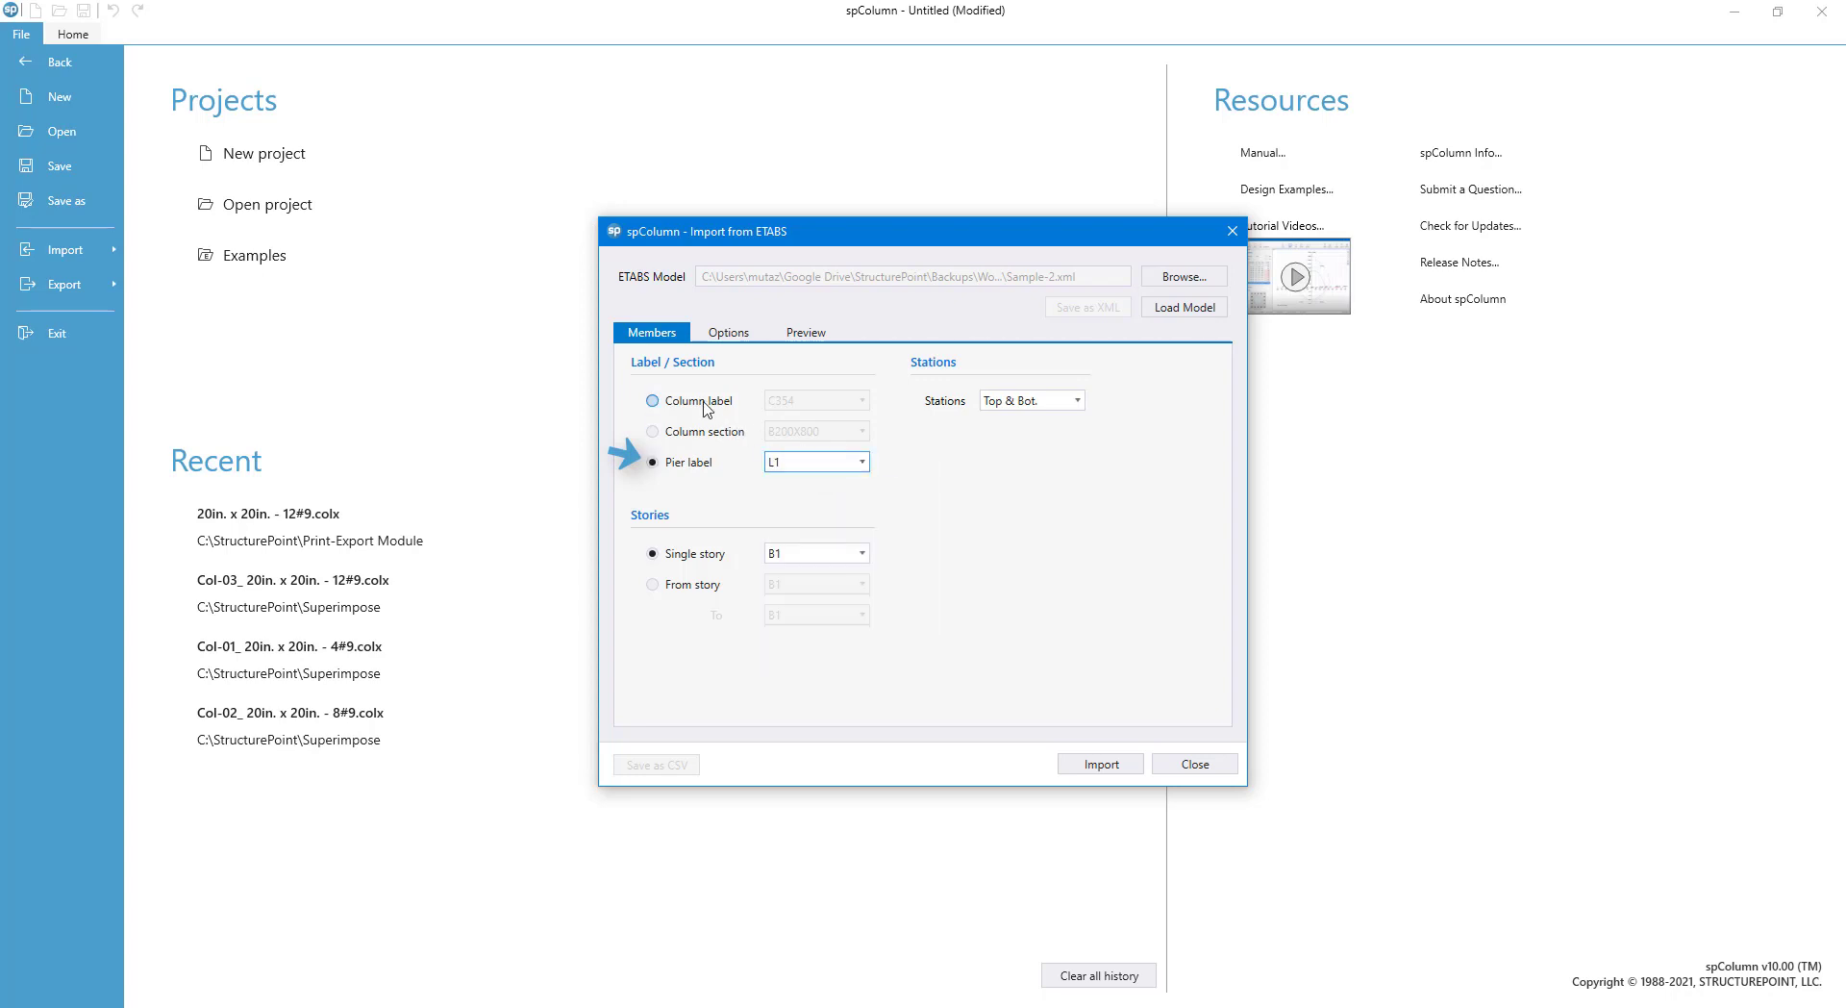
click(651, 400)
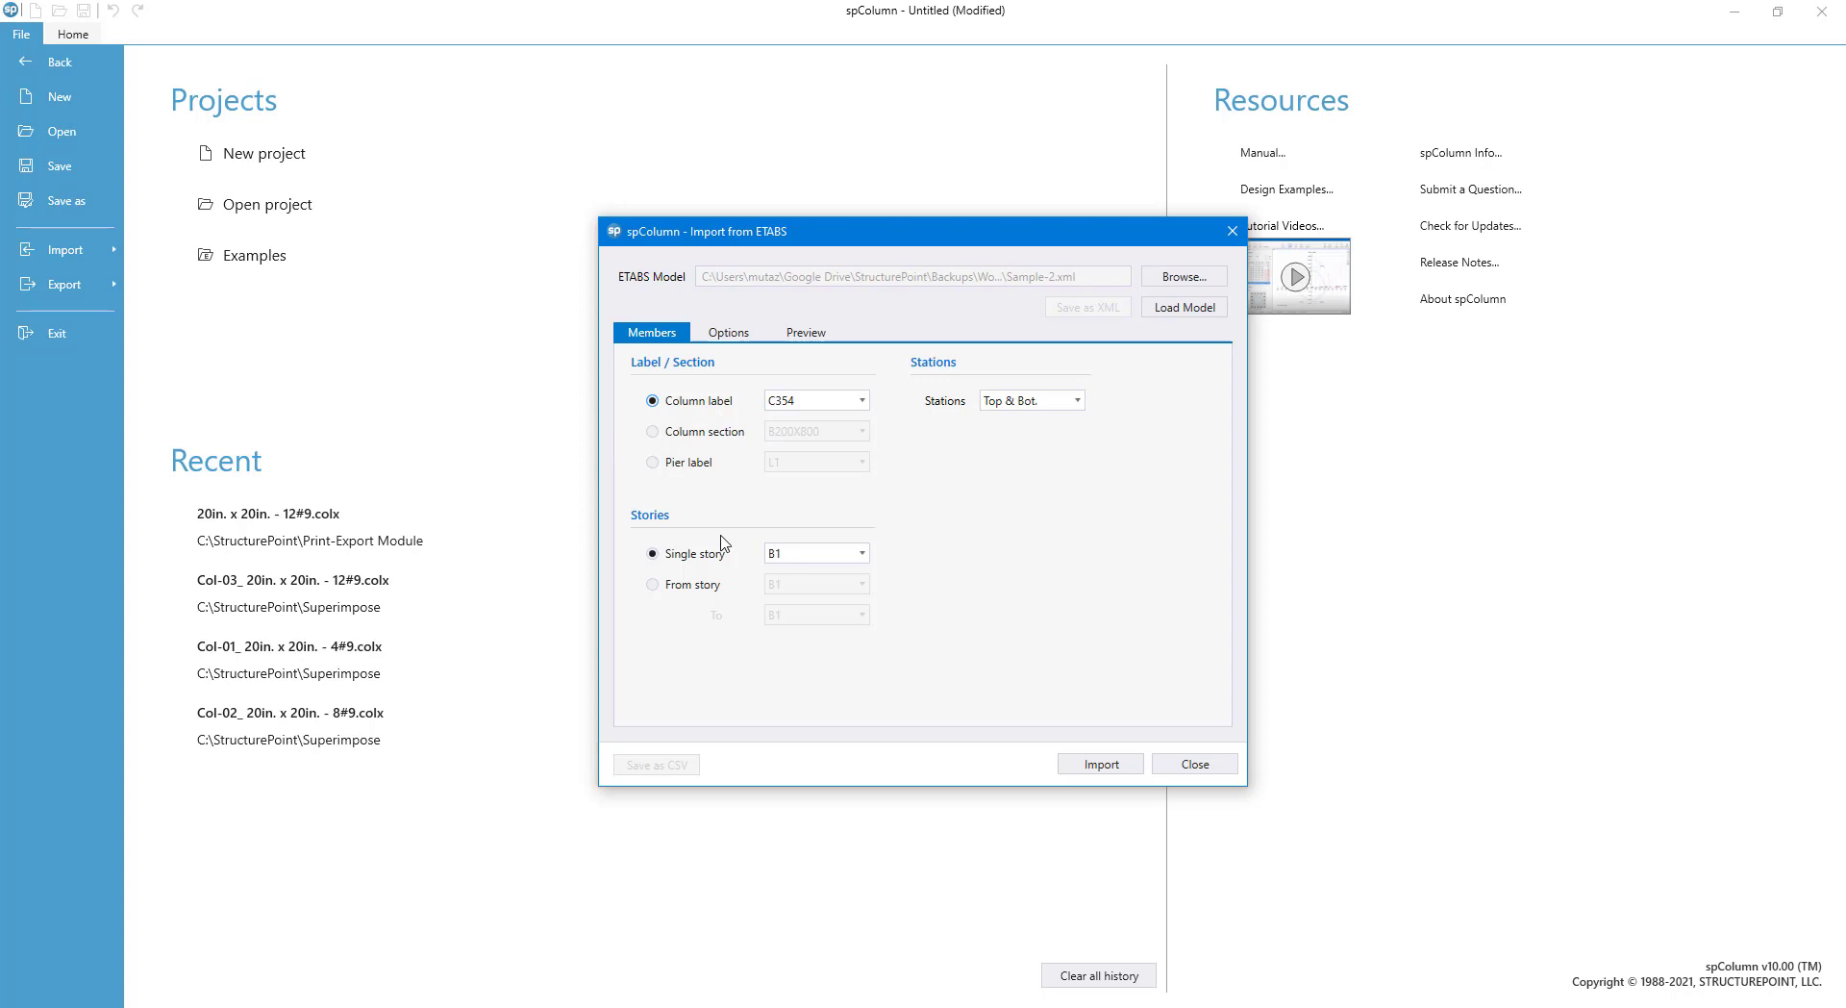
Import a story range from B1 to UR with all stations, then move to the combination options
click(856, 554)
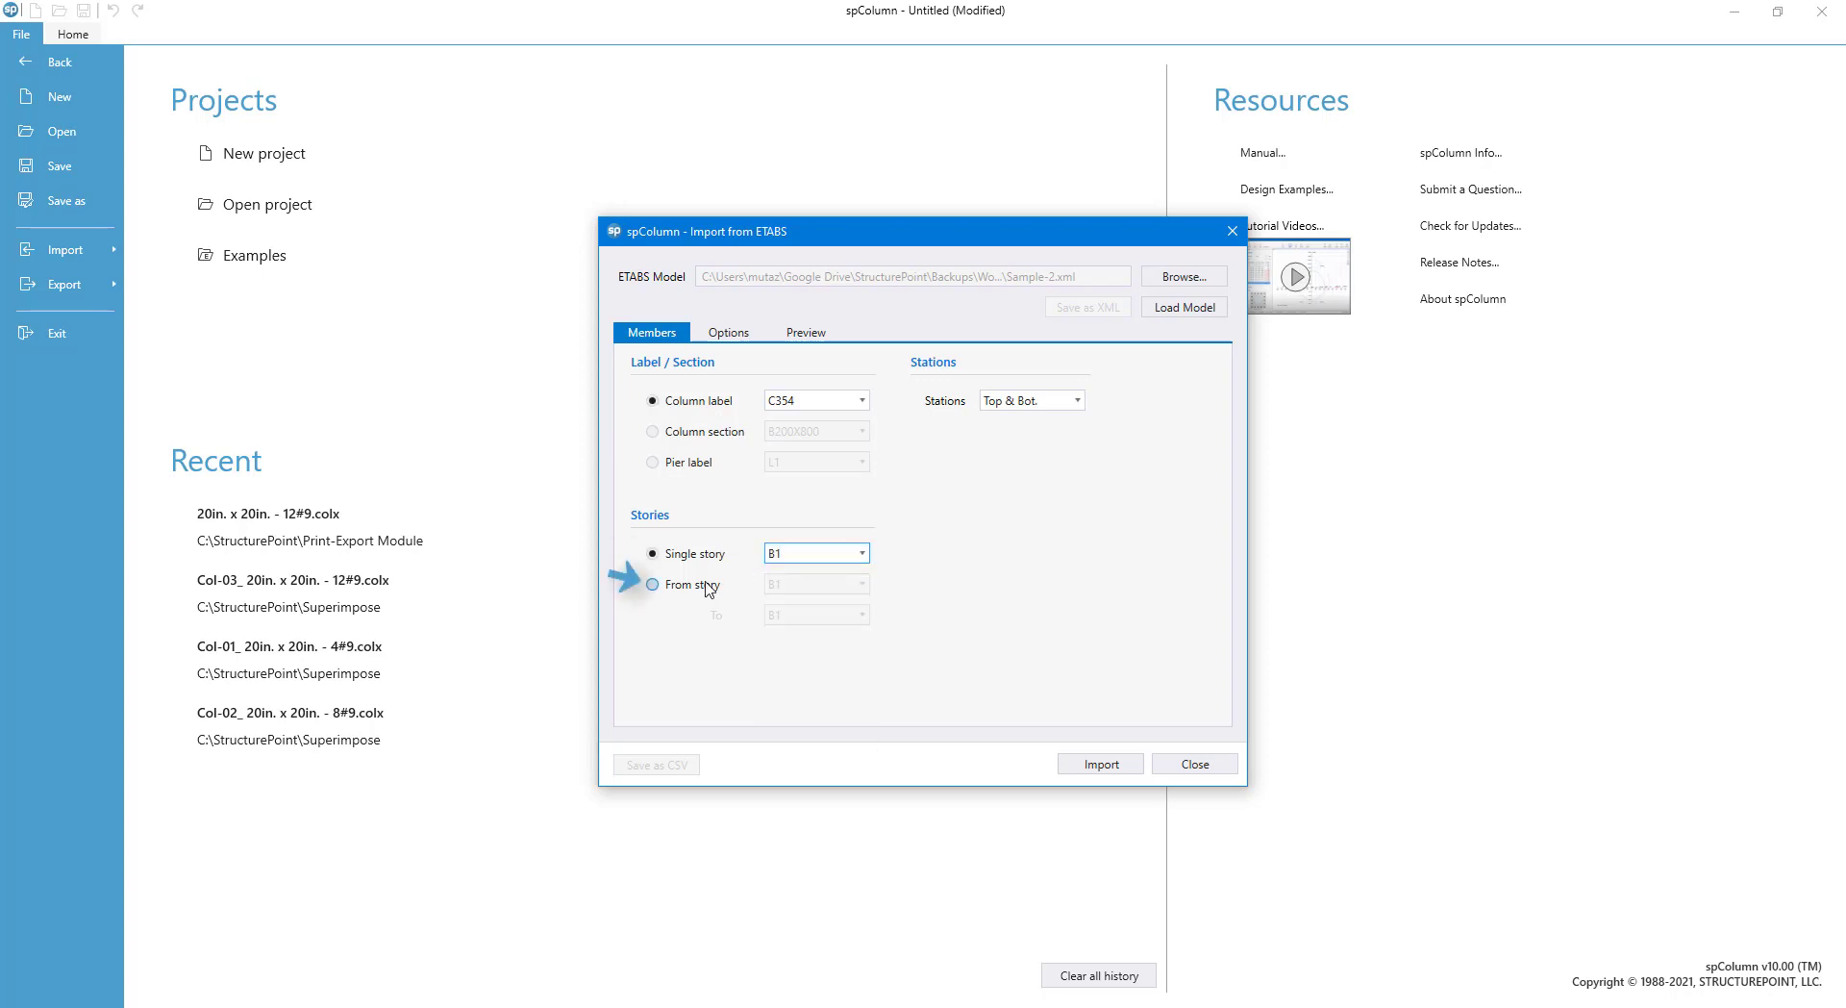
click(651, 584)
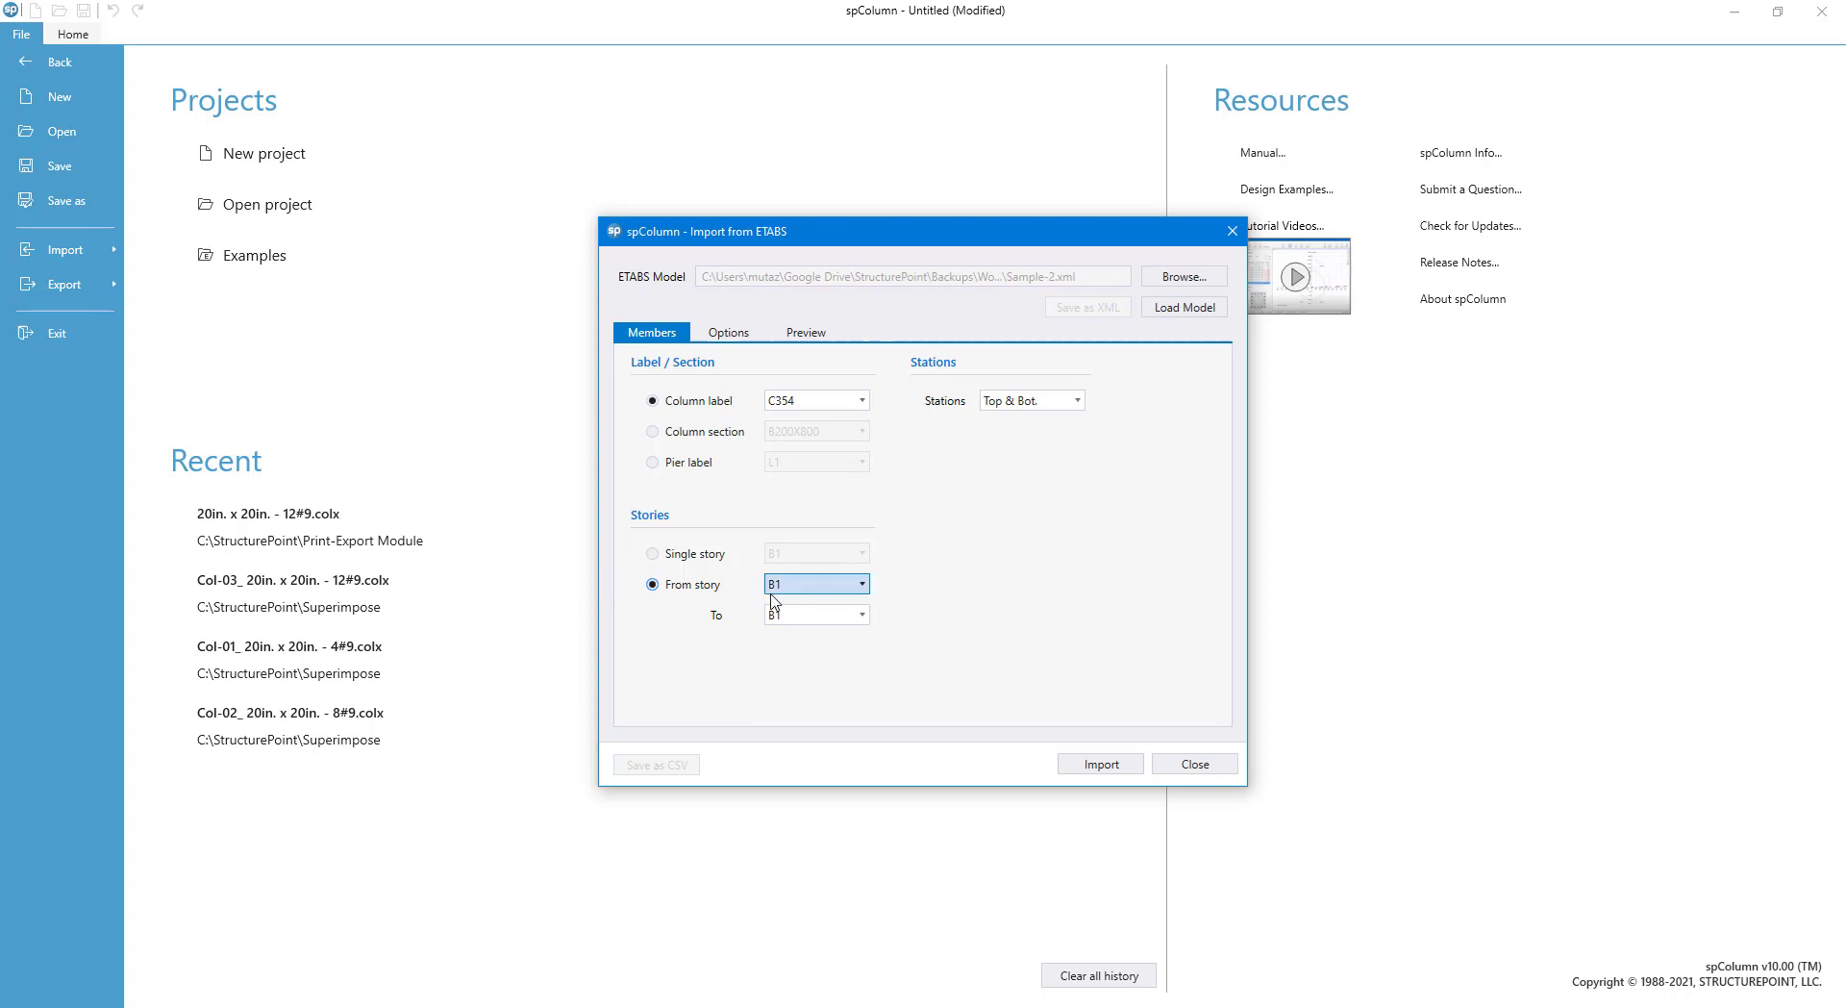
click(857, 613)
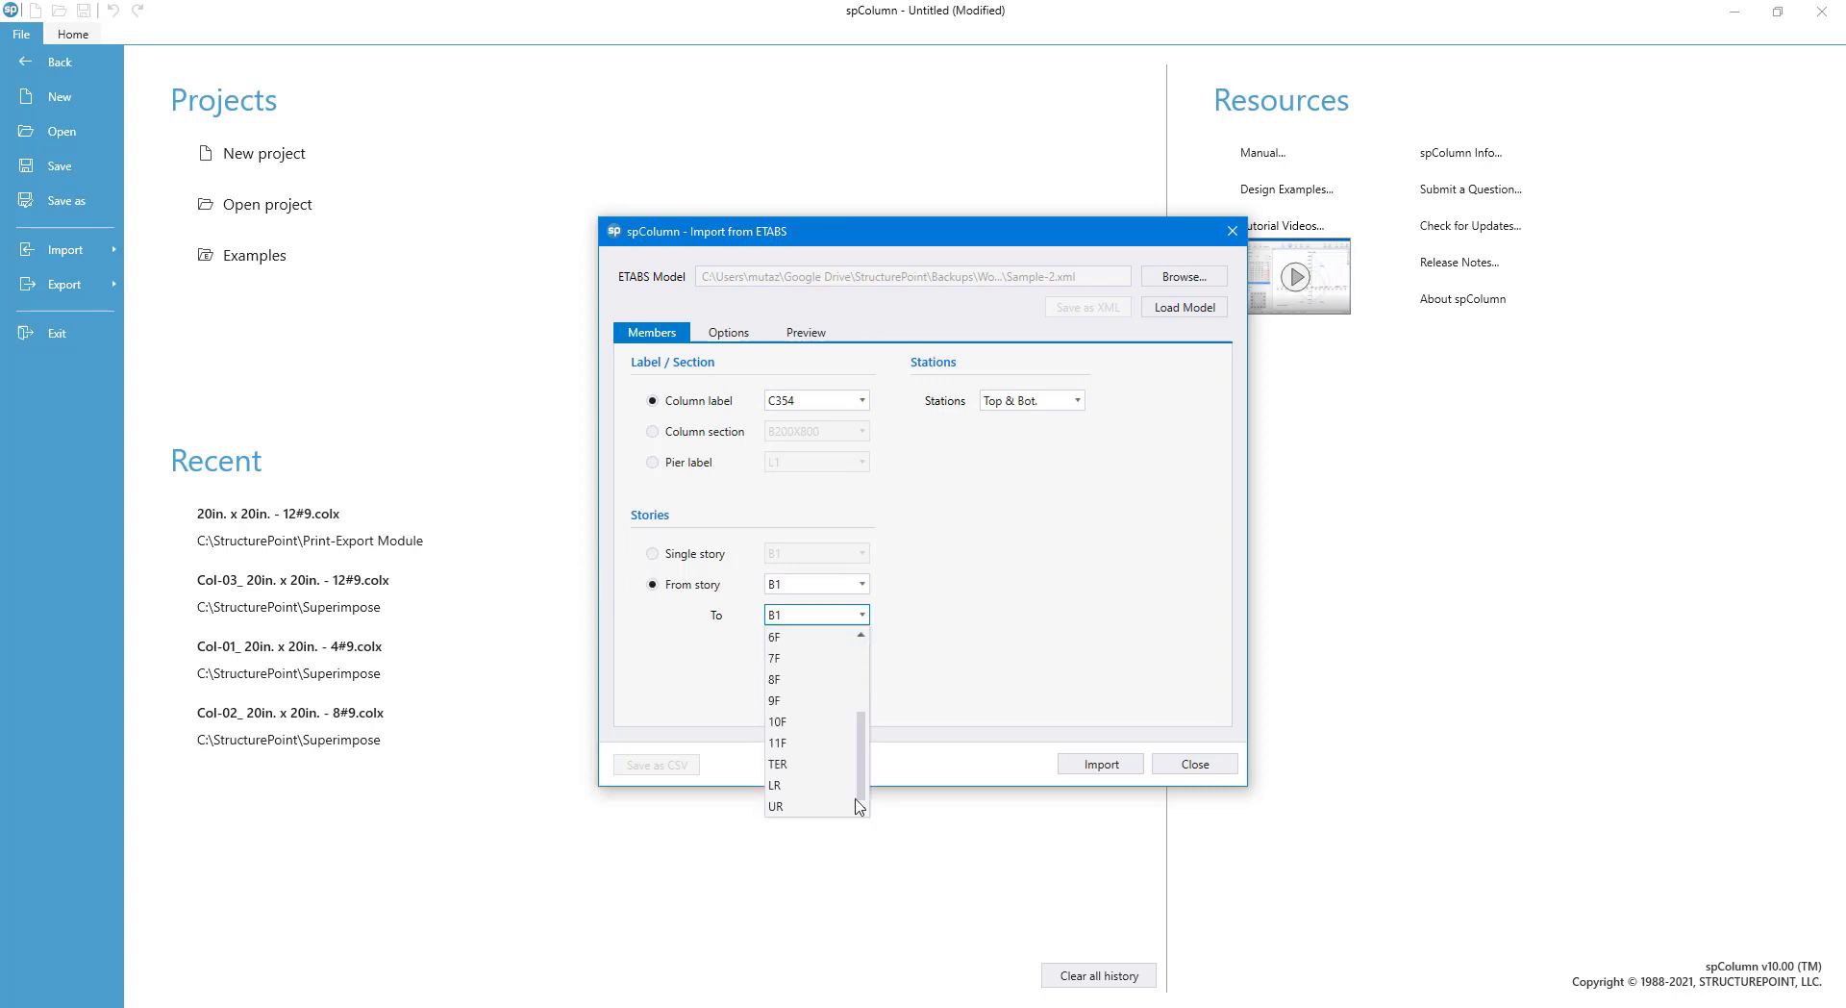
click(775, 805)
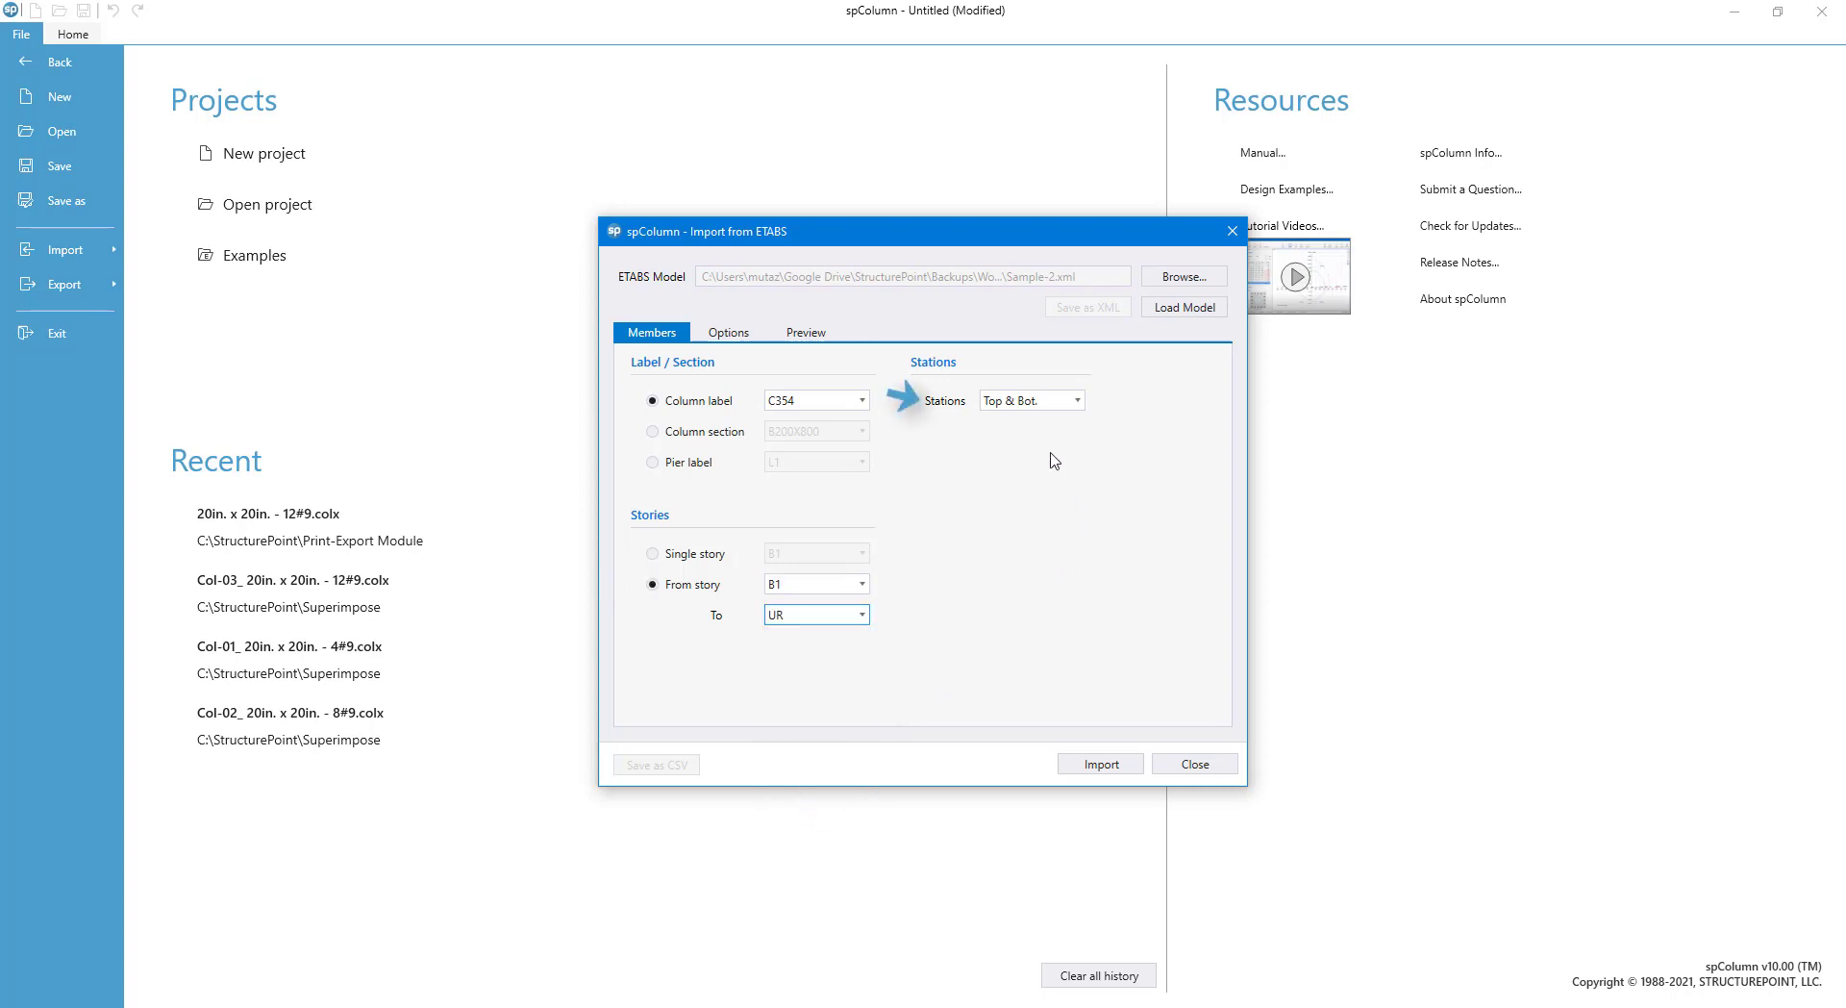
click(1075, 400)
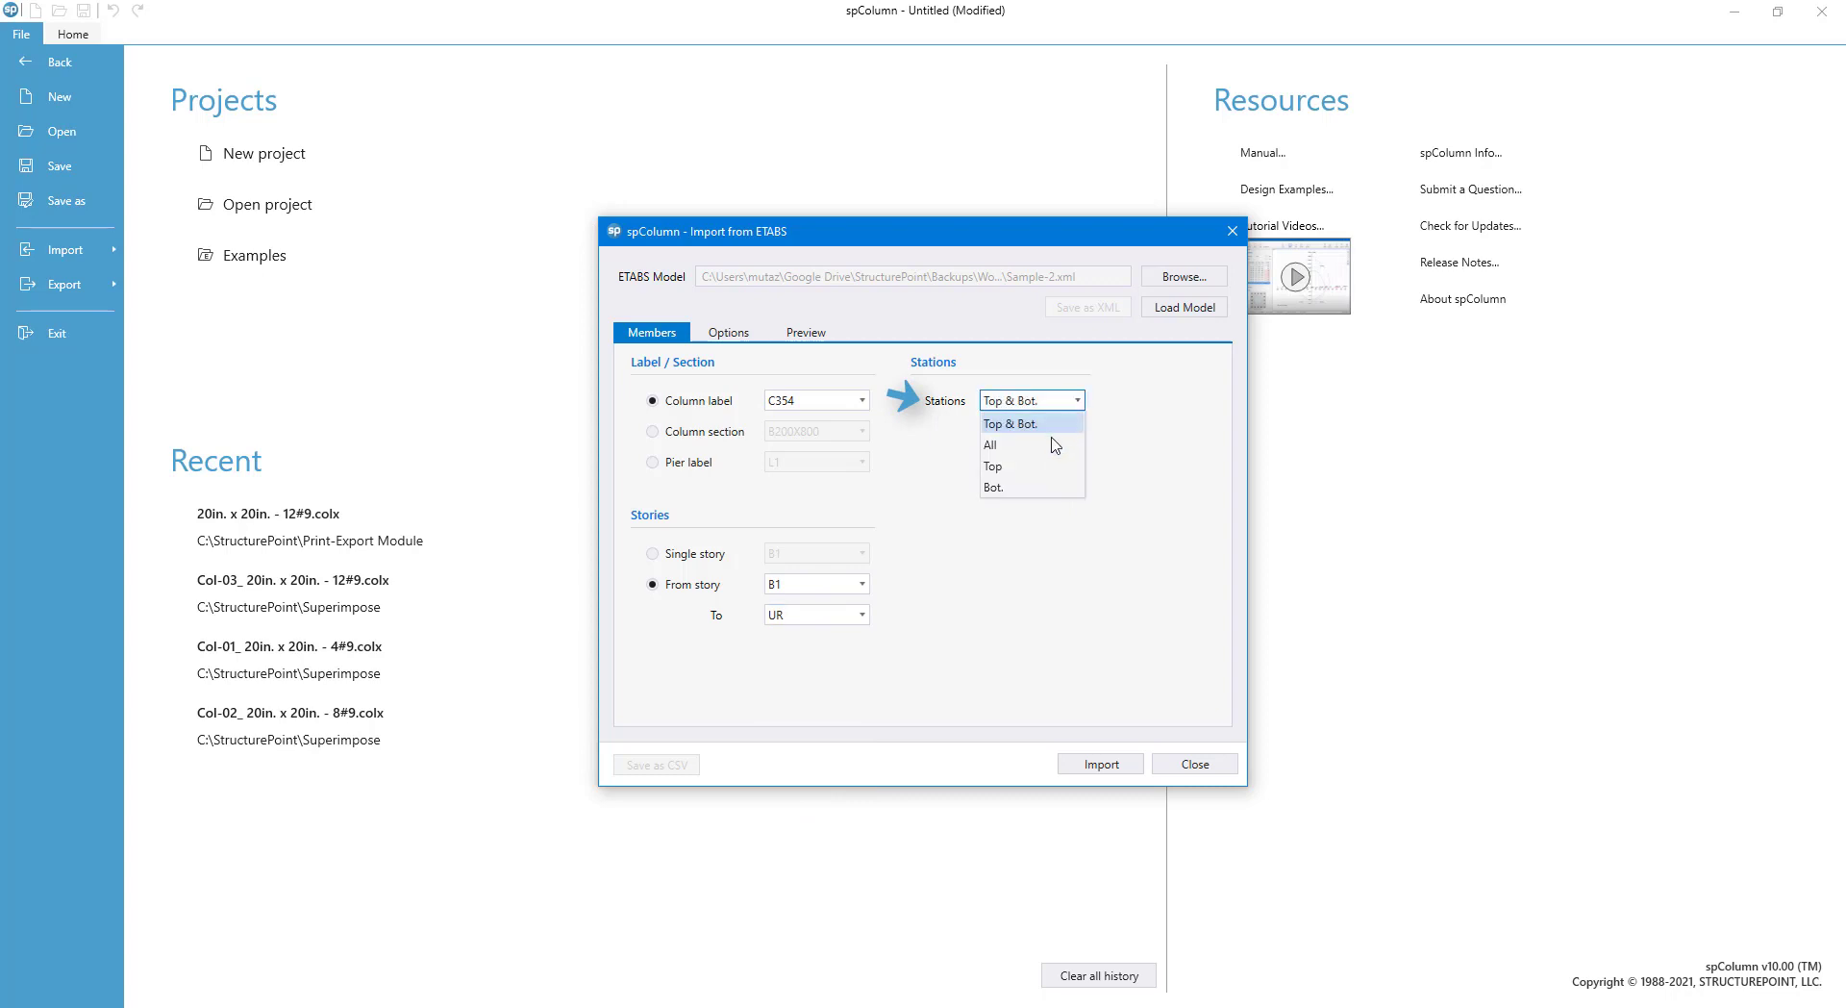
click(988, 444)
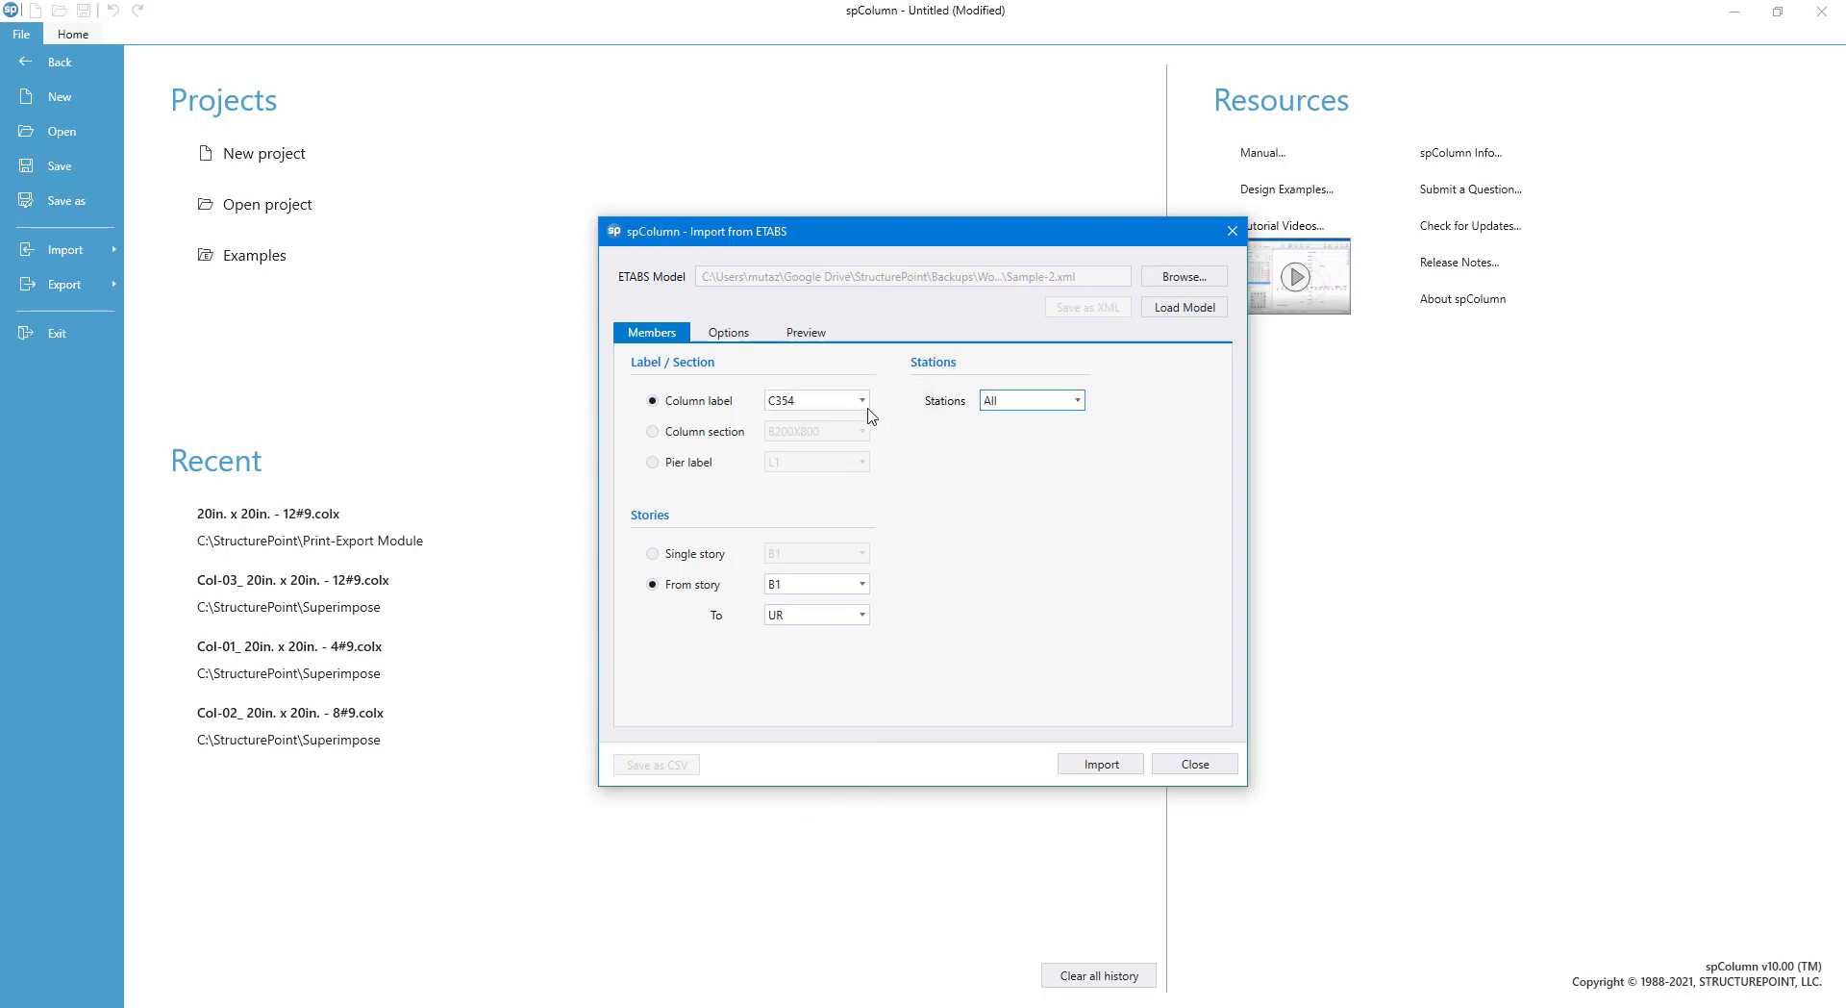
click(727, 332)
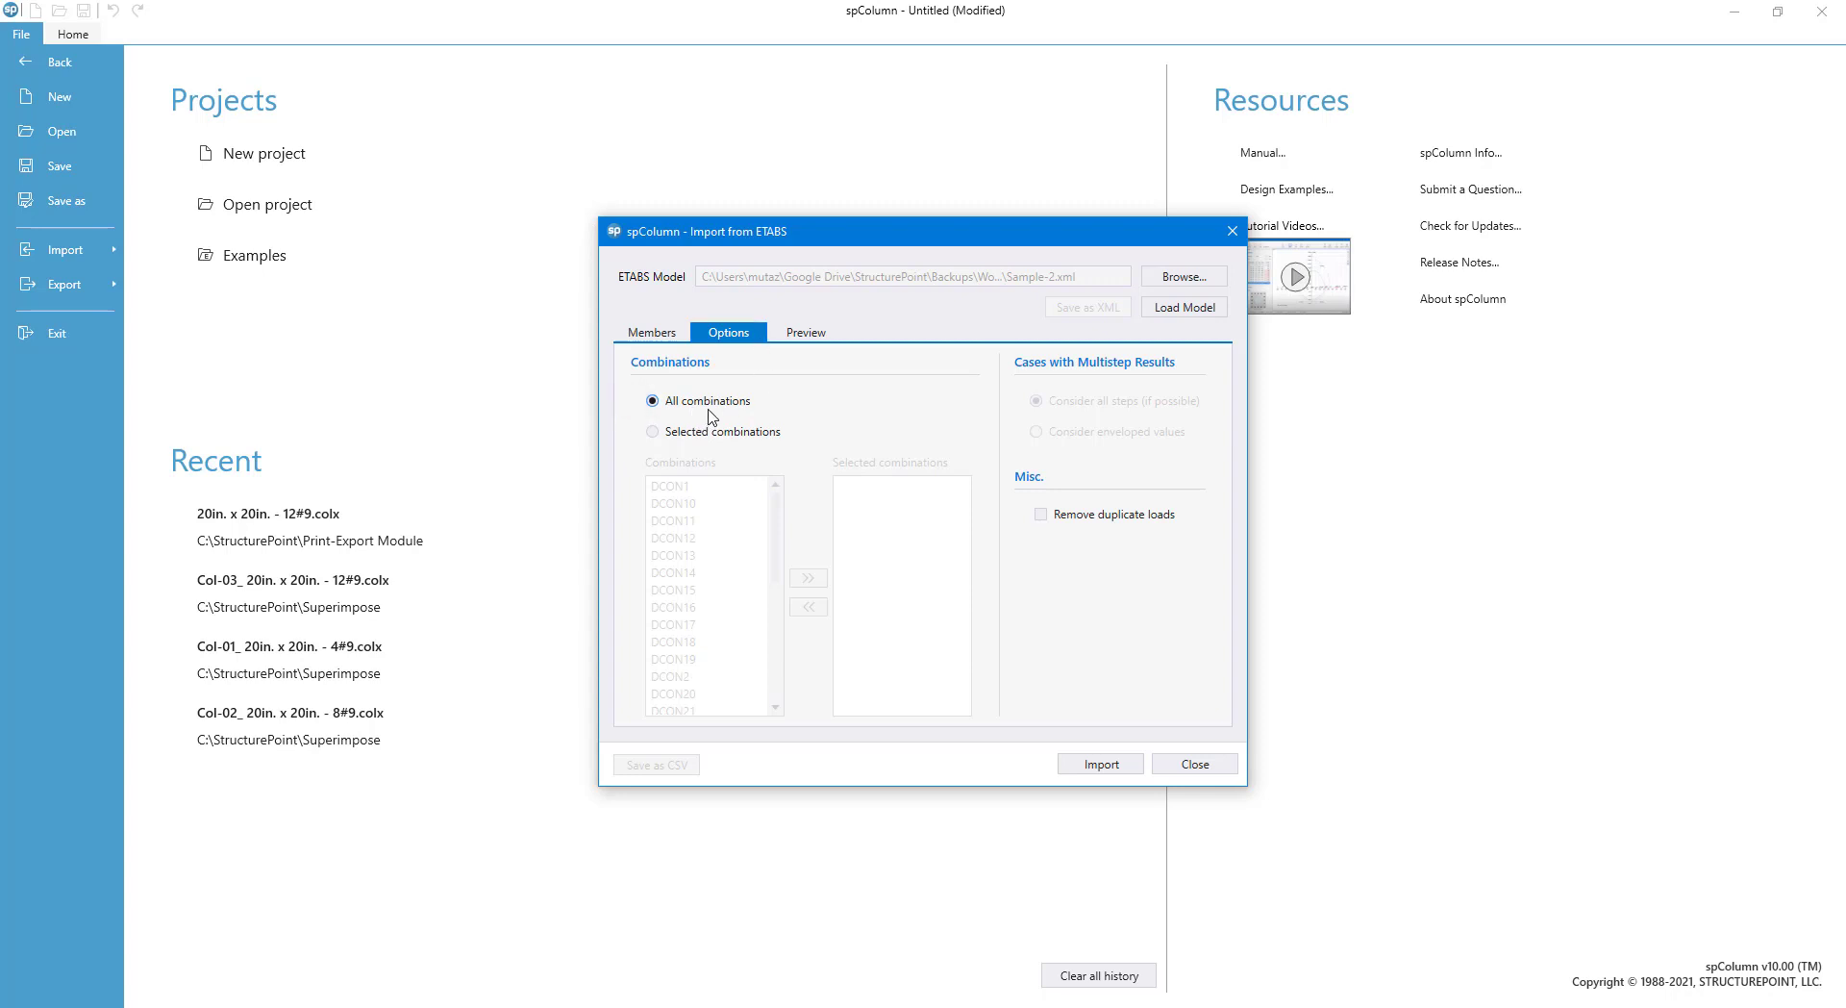
Add combinations DCON30, DCON4 and DCON5 to the import and preview the resulting loads
click(653, 431)
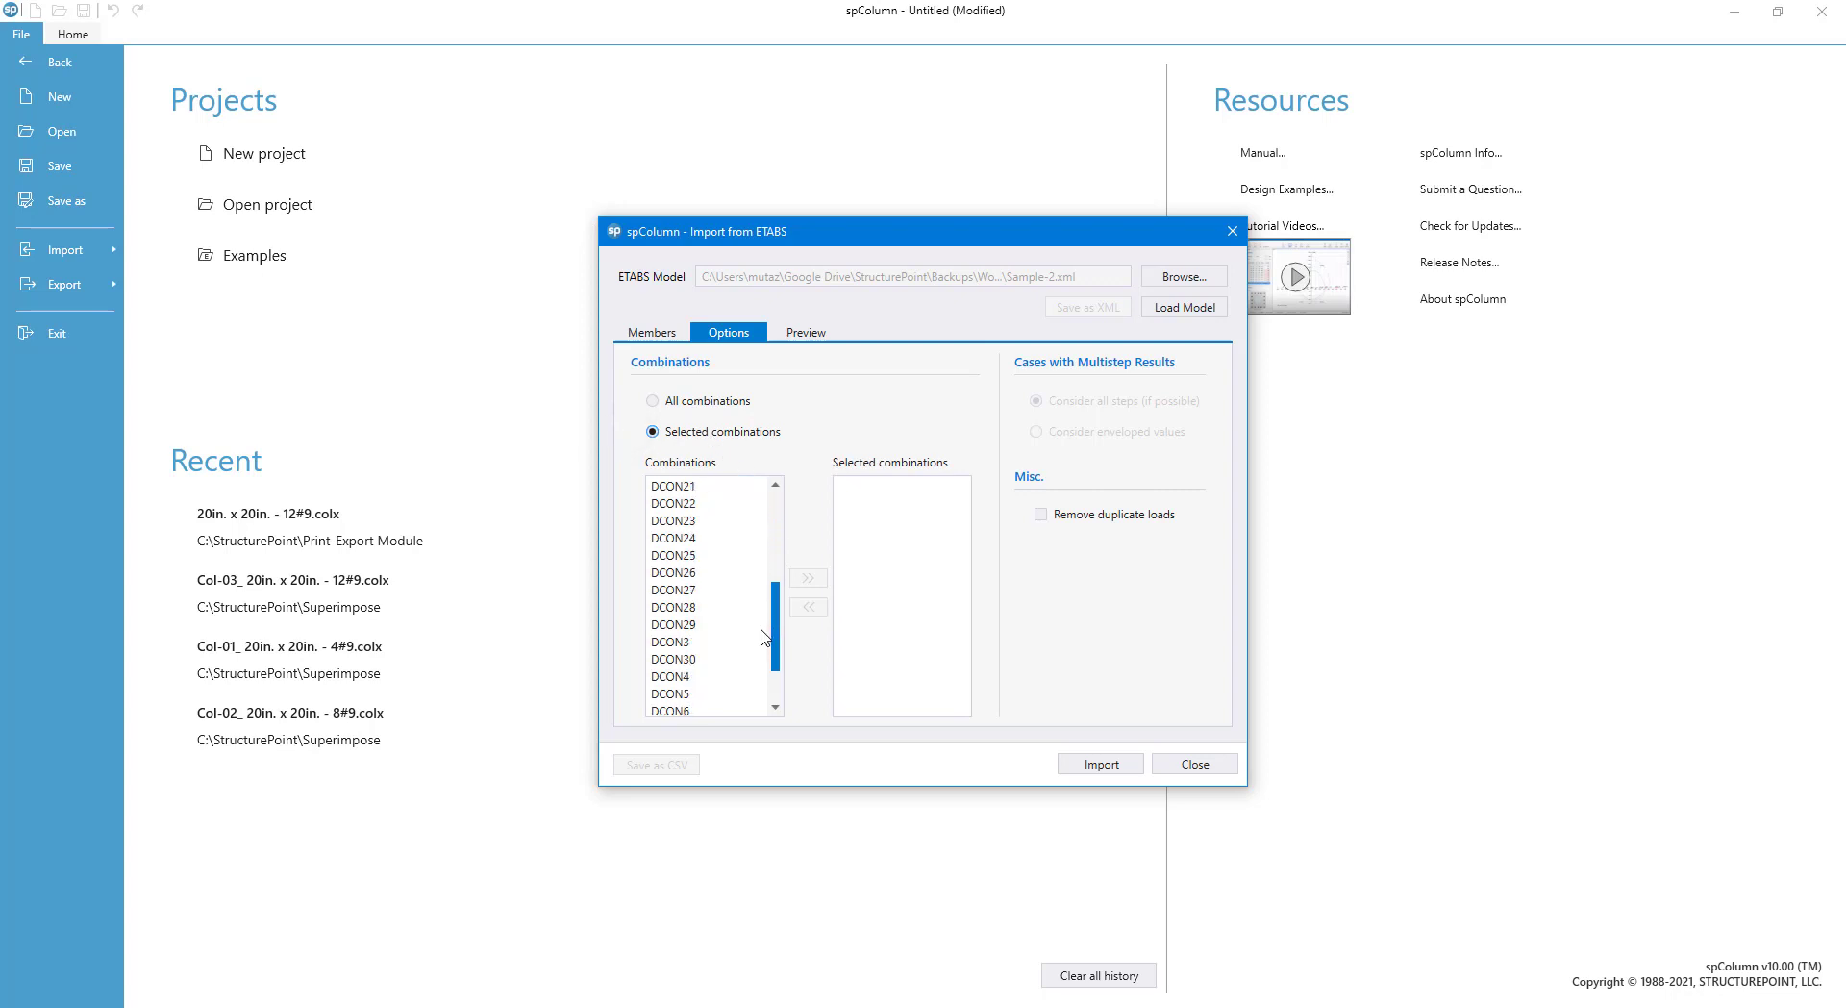
click(677, 660)
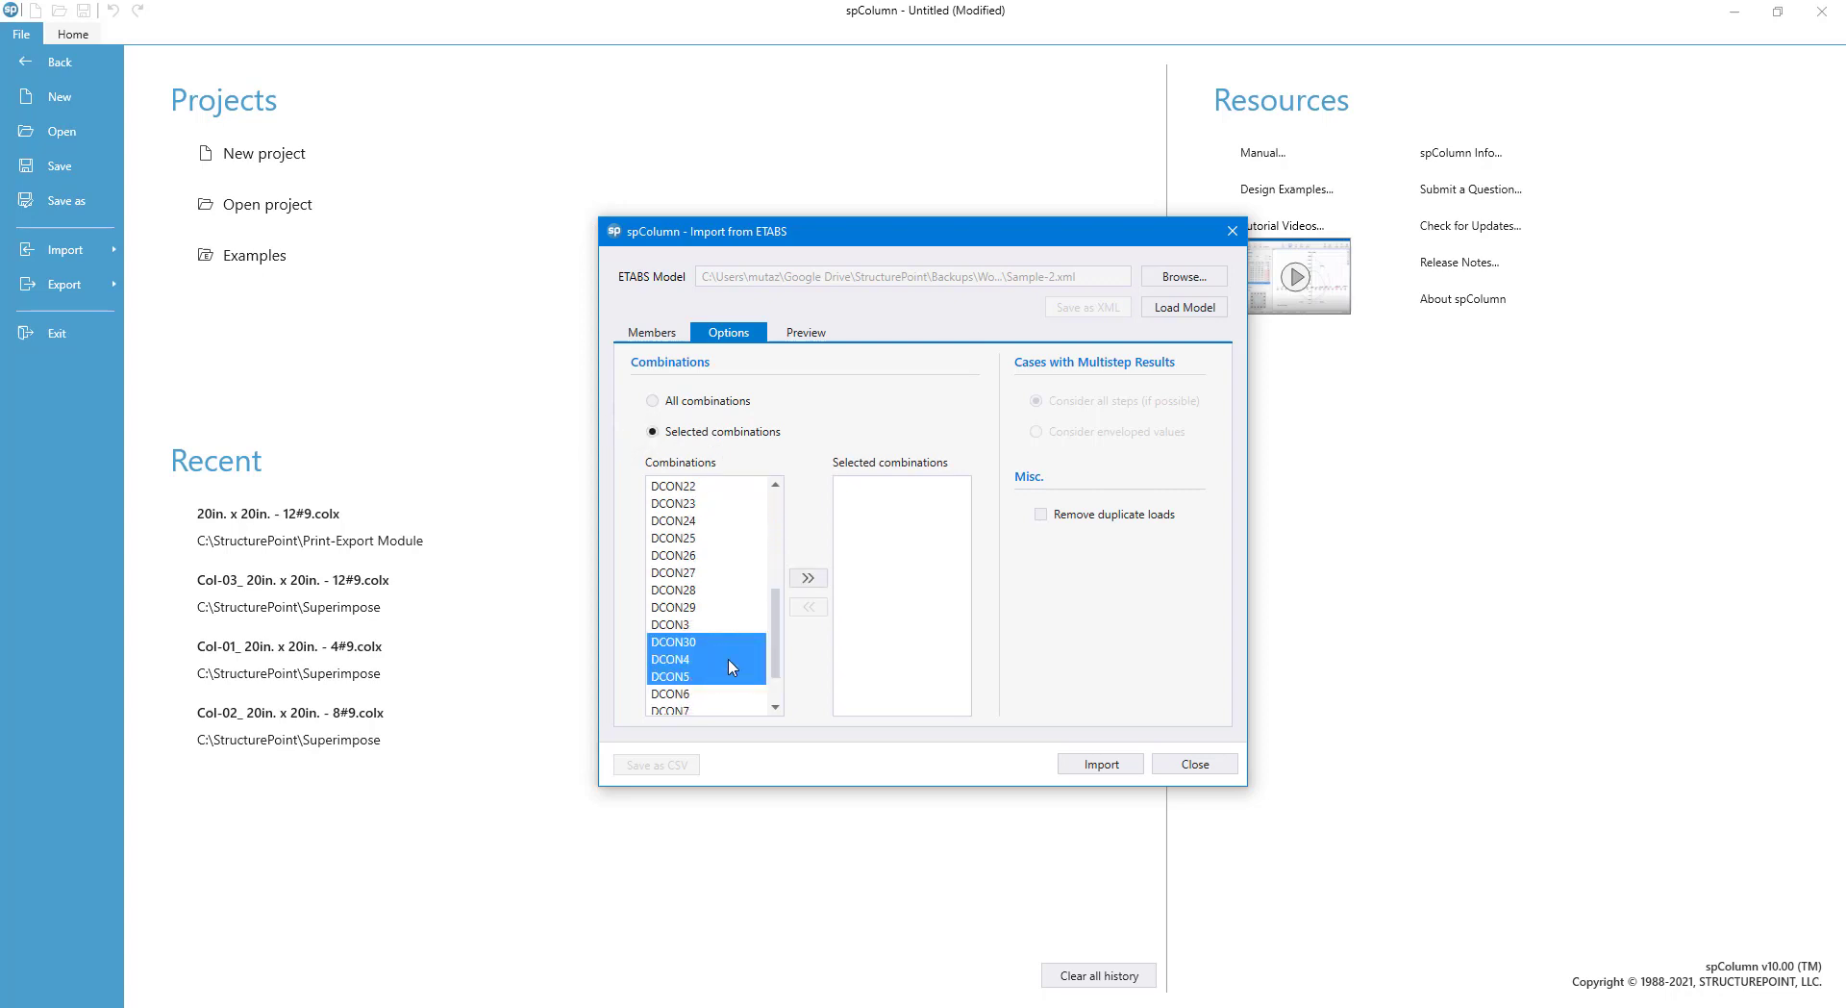
click(807, 577)
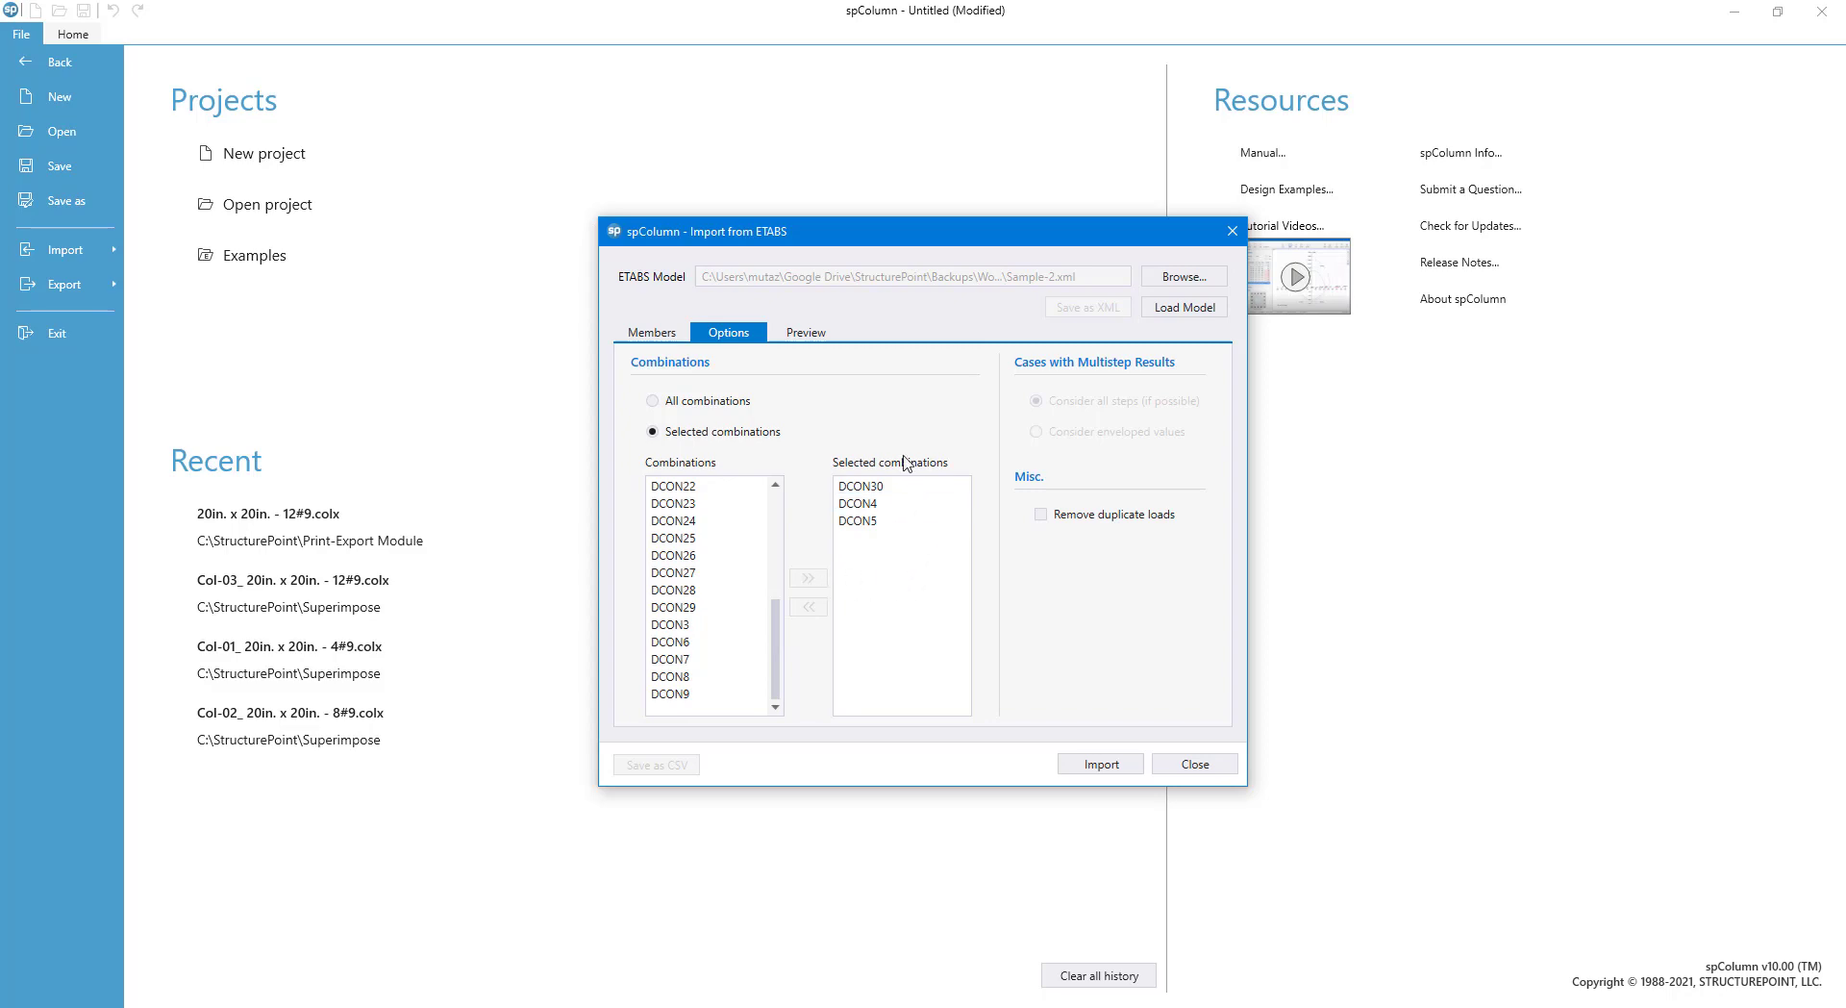
click(806, 330)
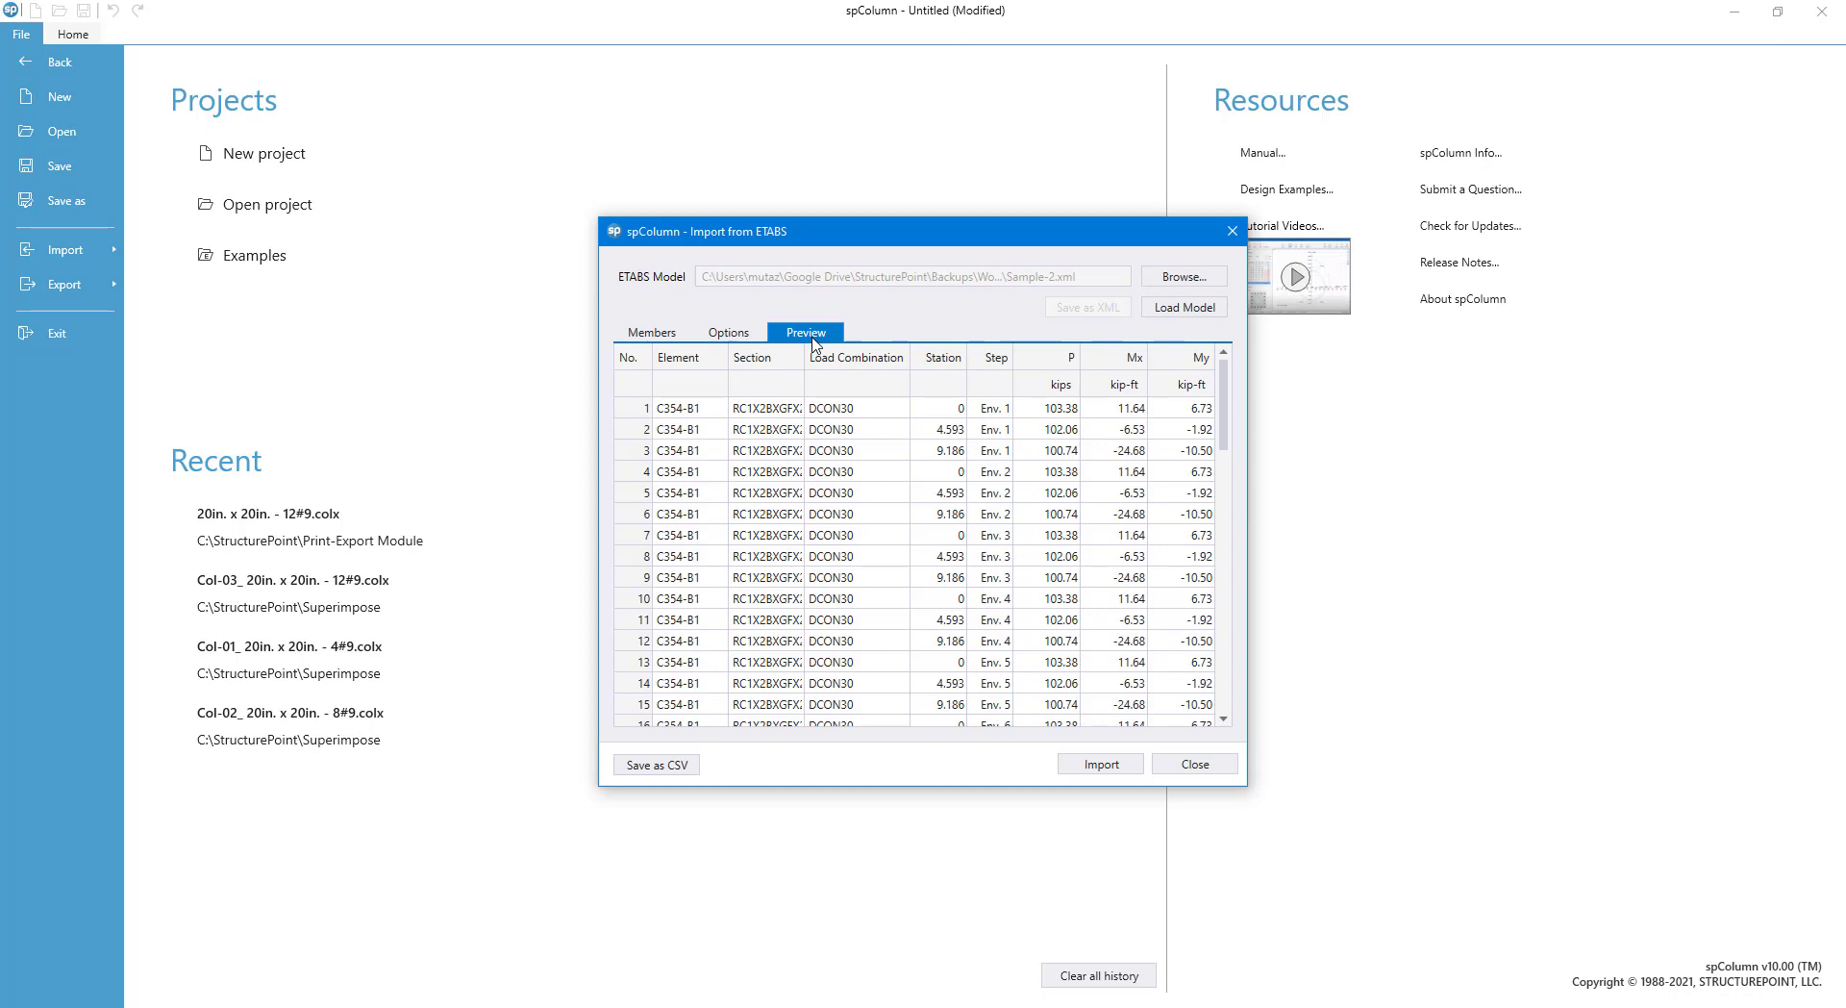
scroll(down, 3)
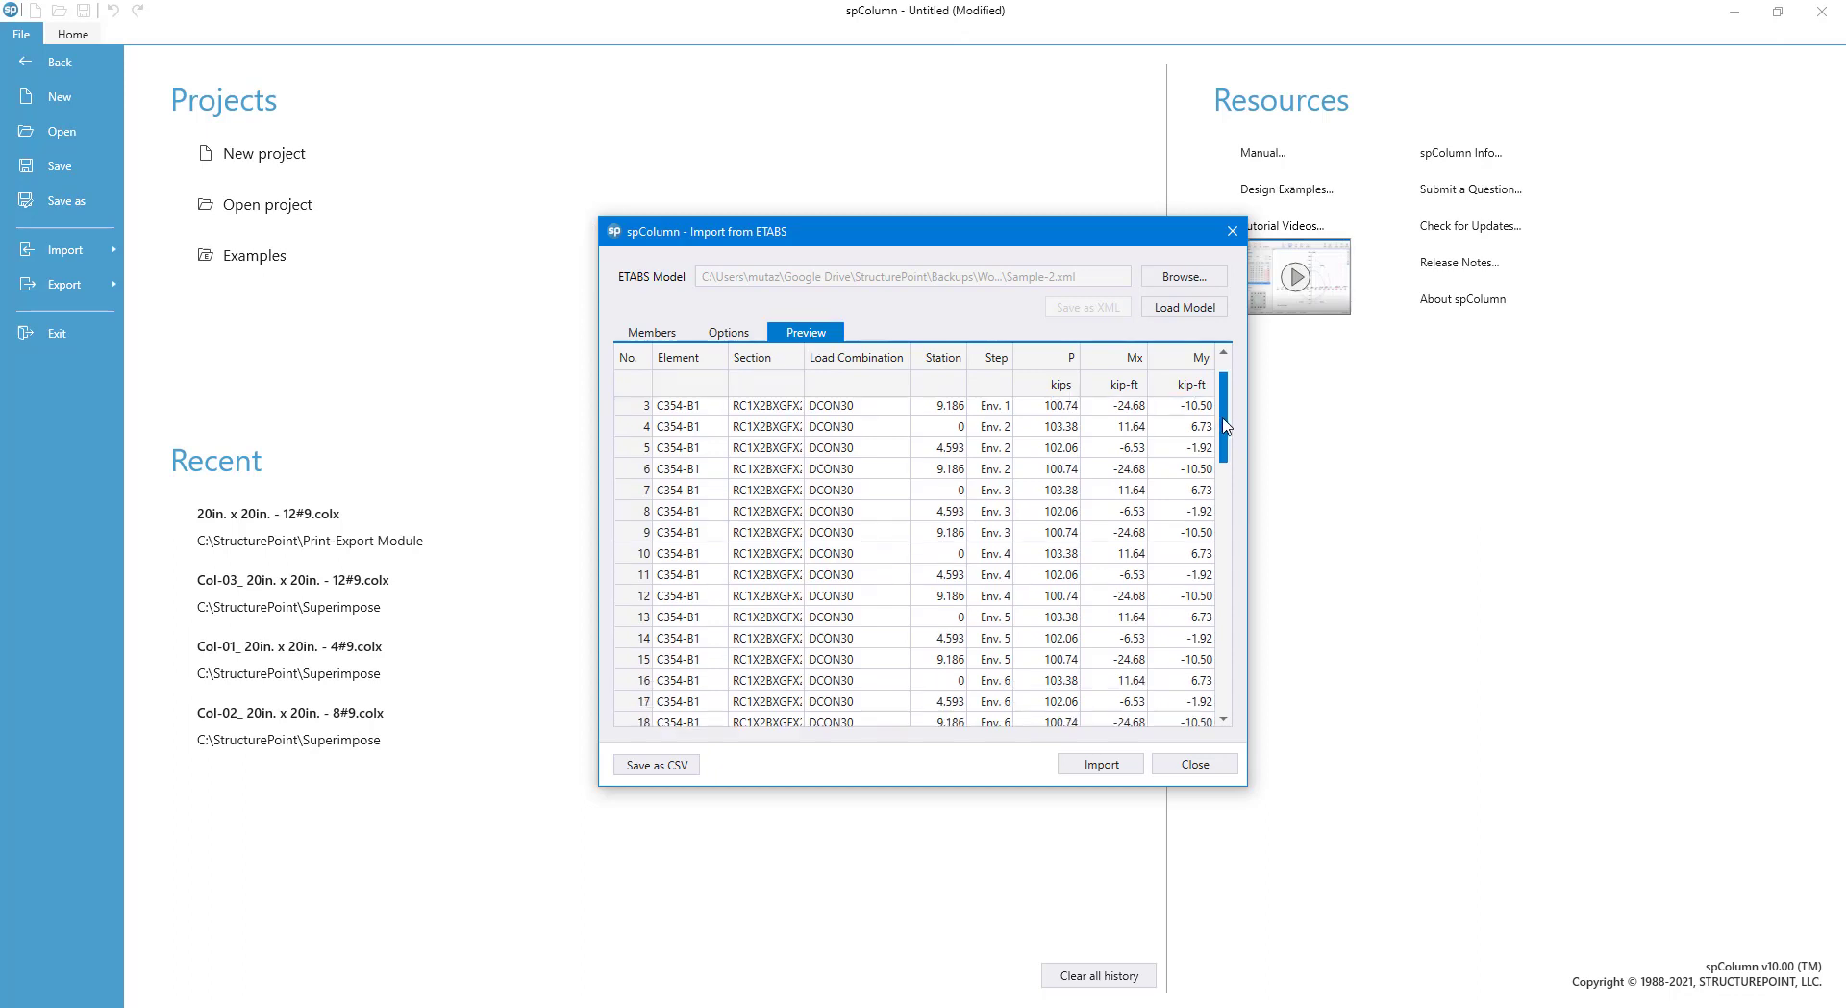
scroll(down, 3)
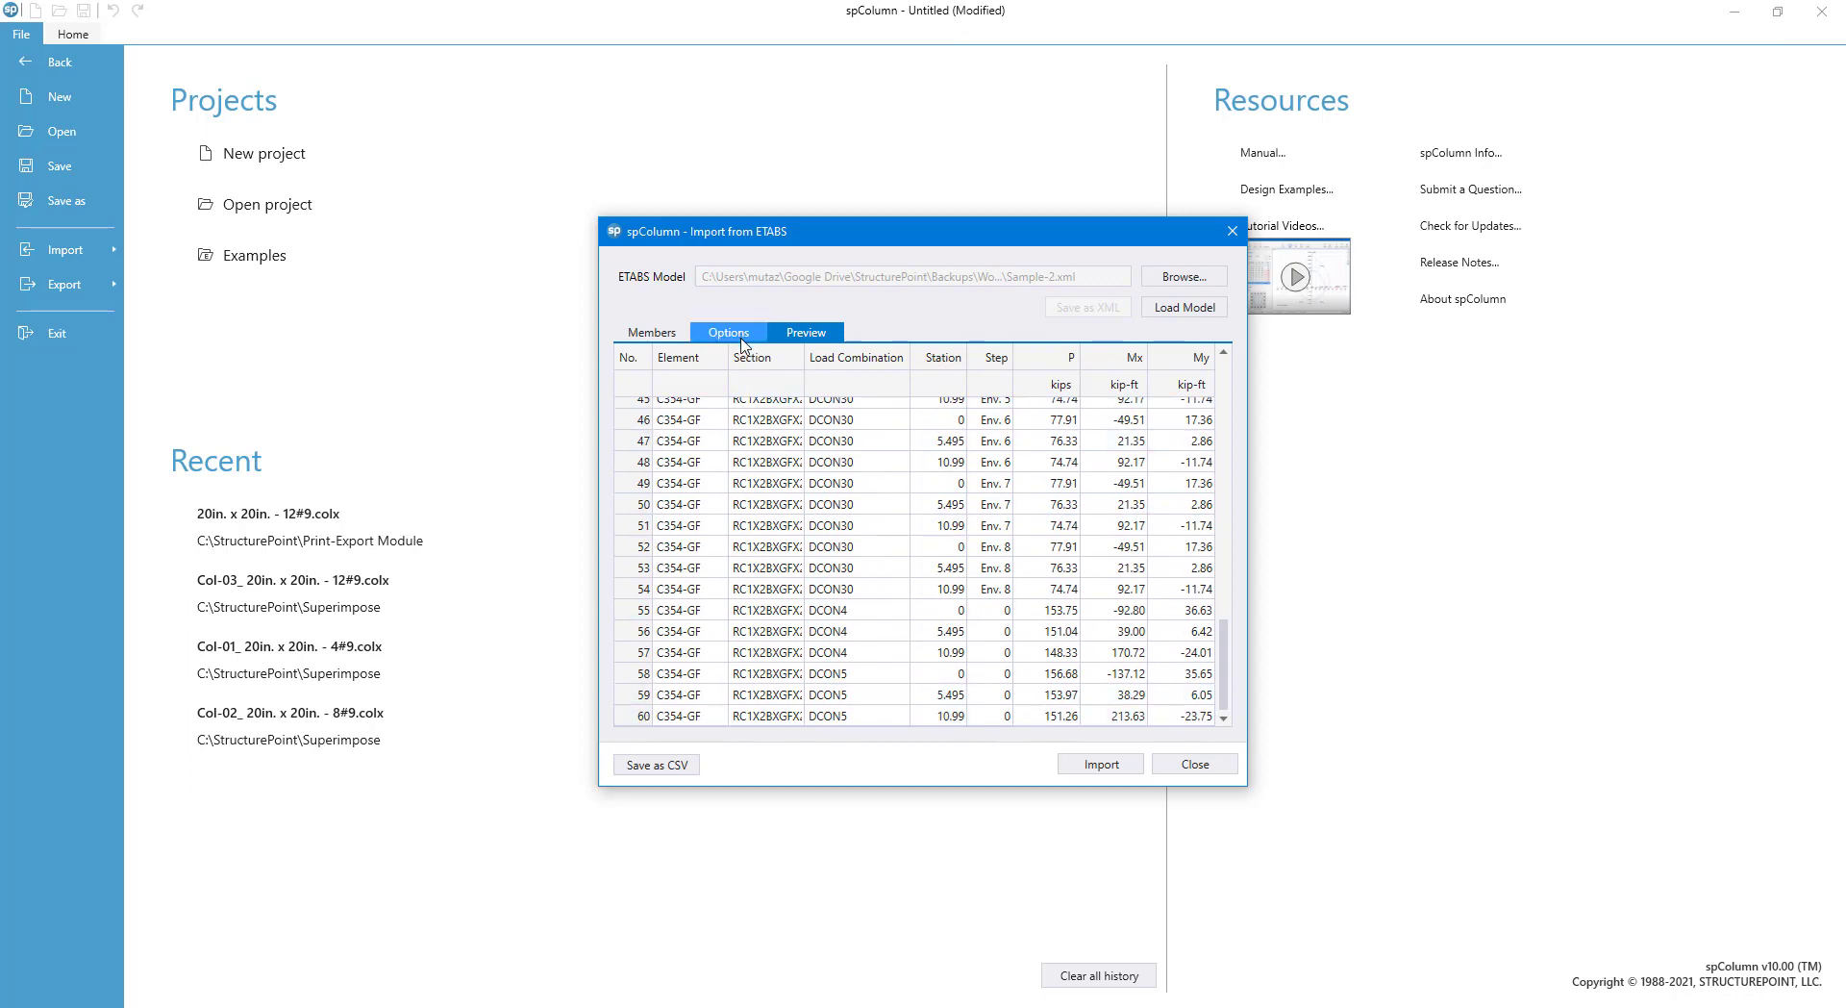
Enable Remove duplicate loads and preview the loads again without duplicates
click(727, 331)
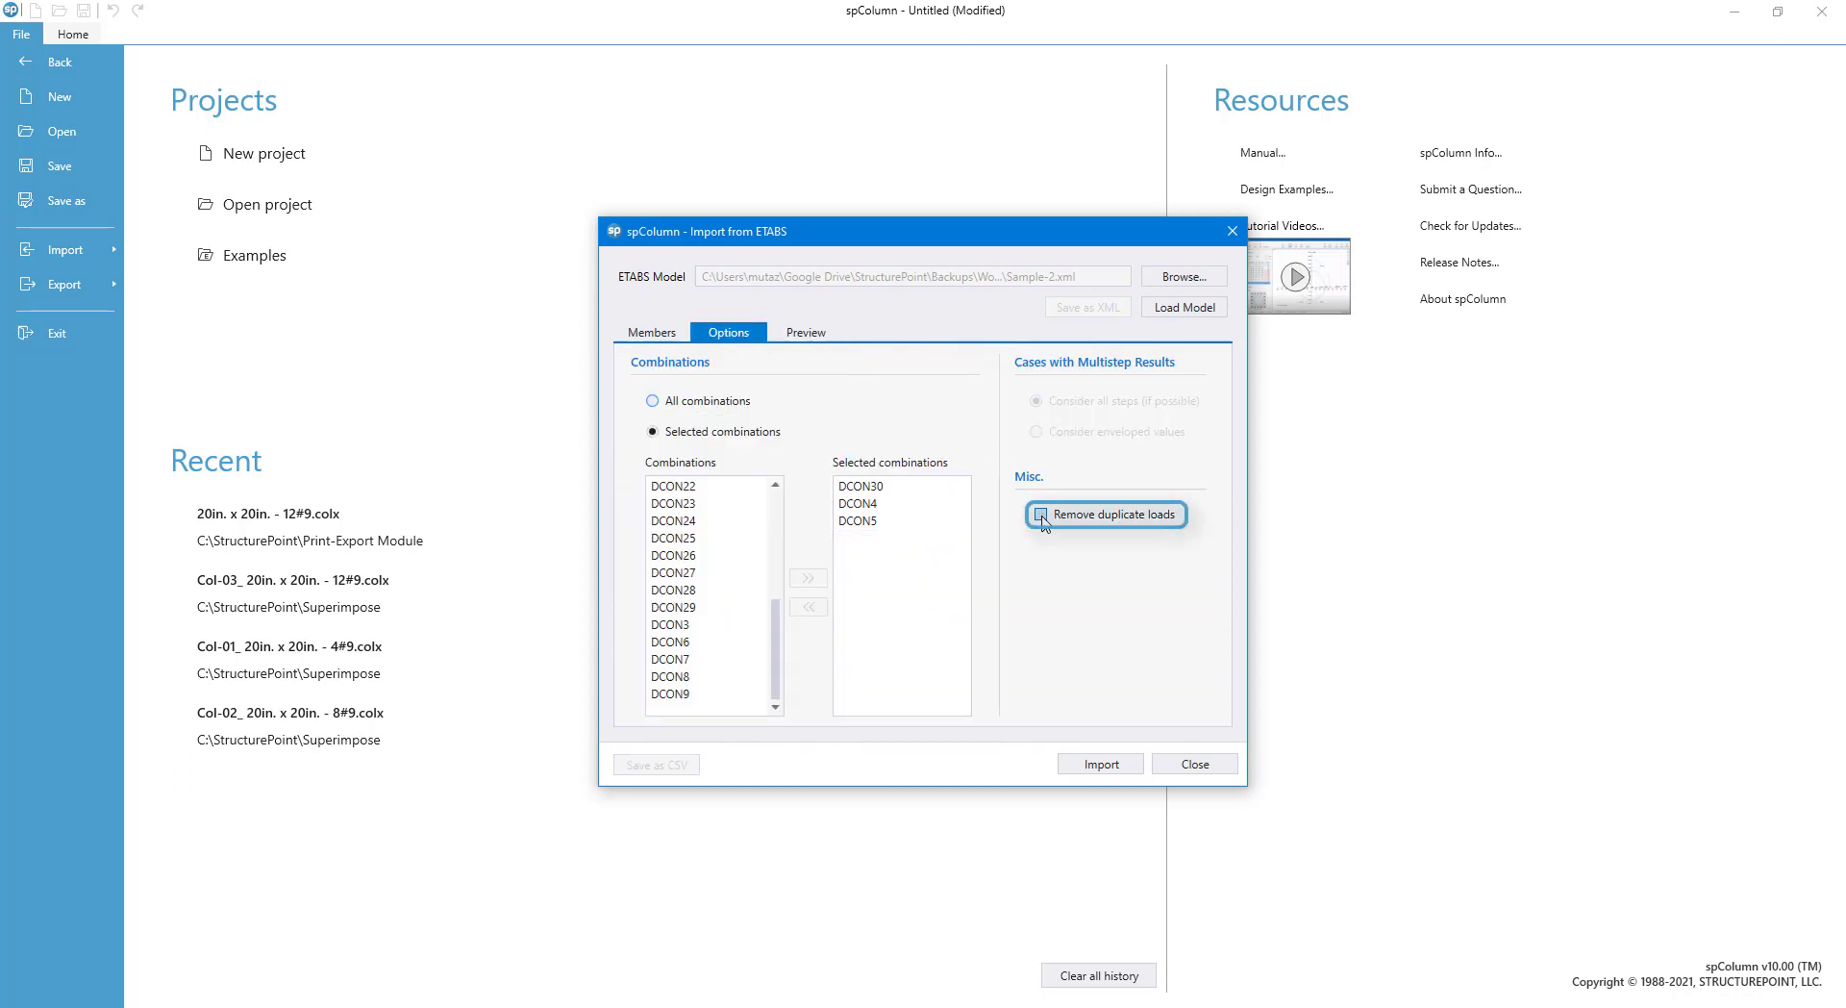
click(1040, 516)
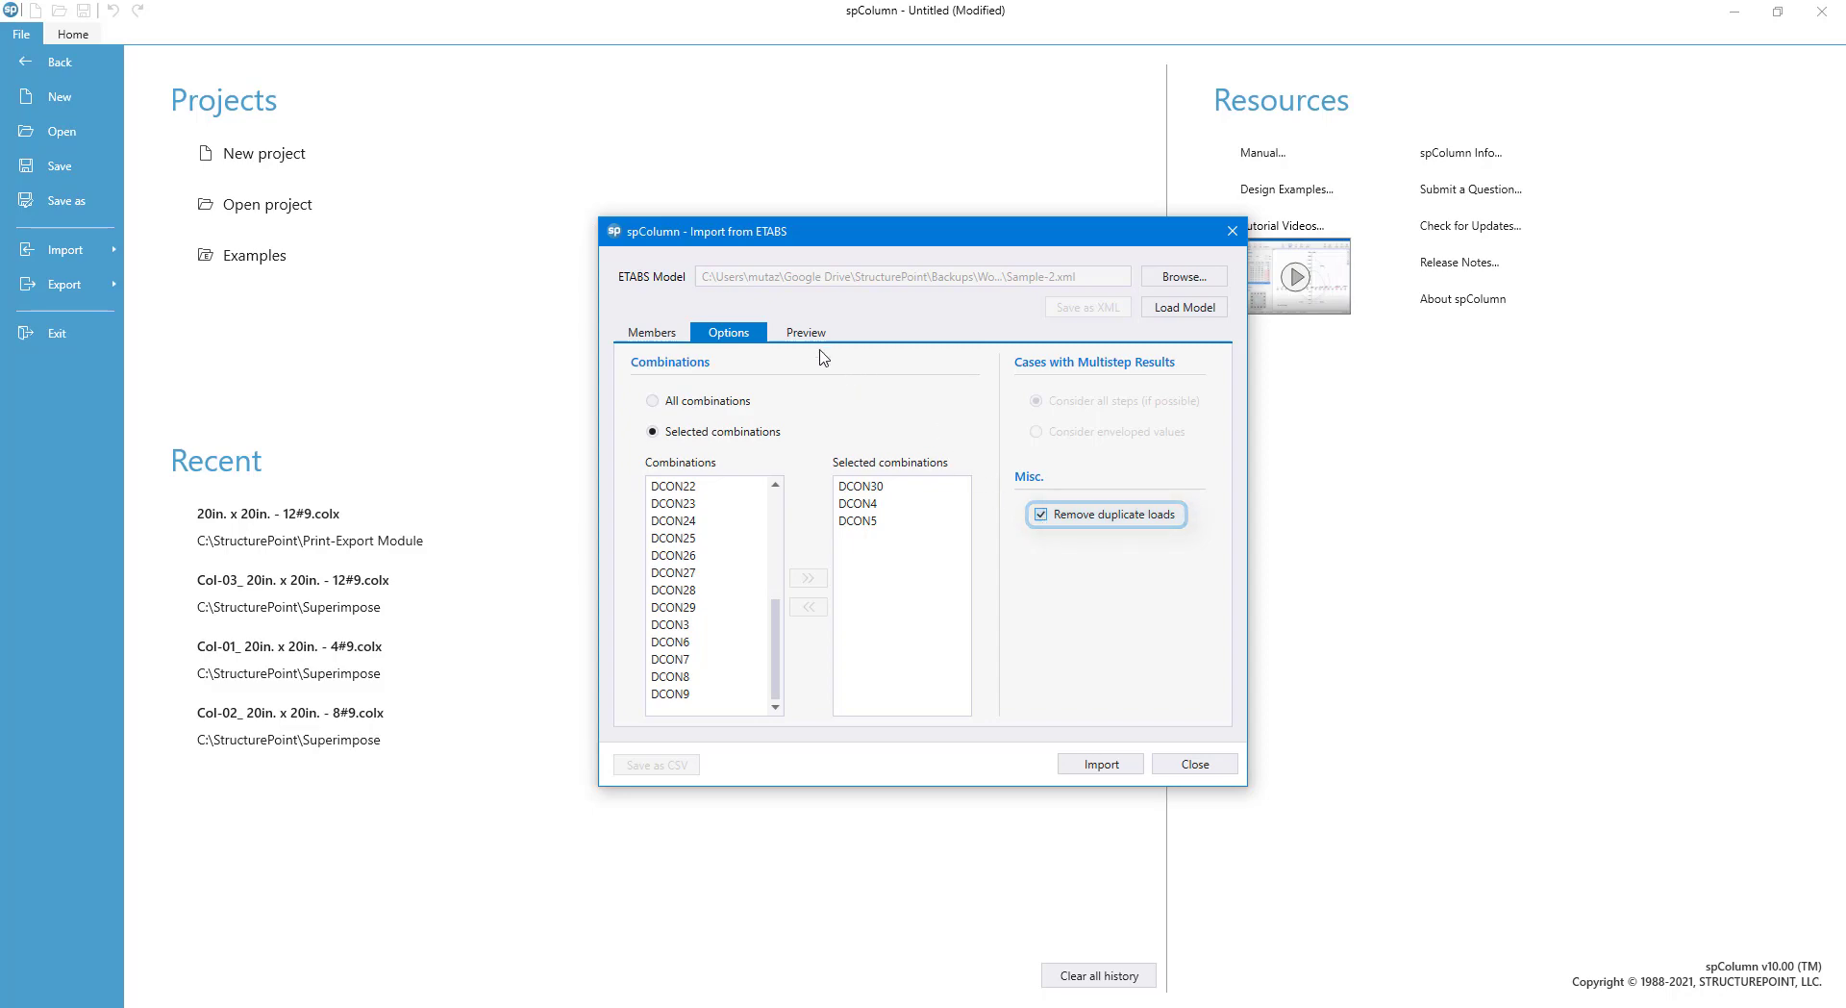
click(806, 331)
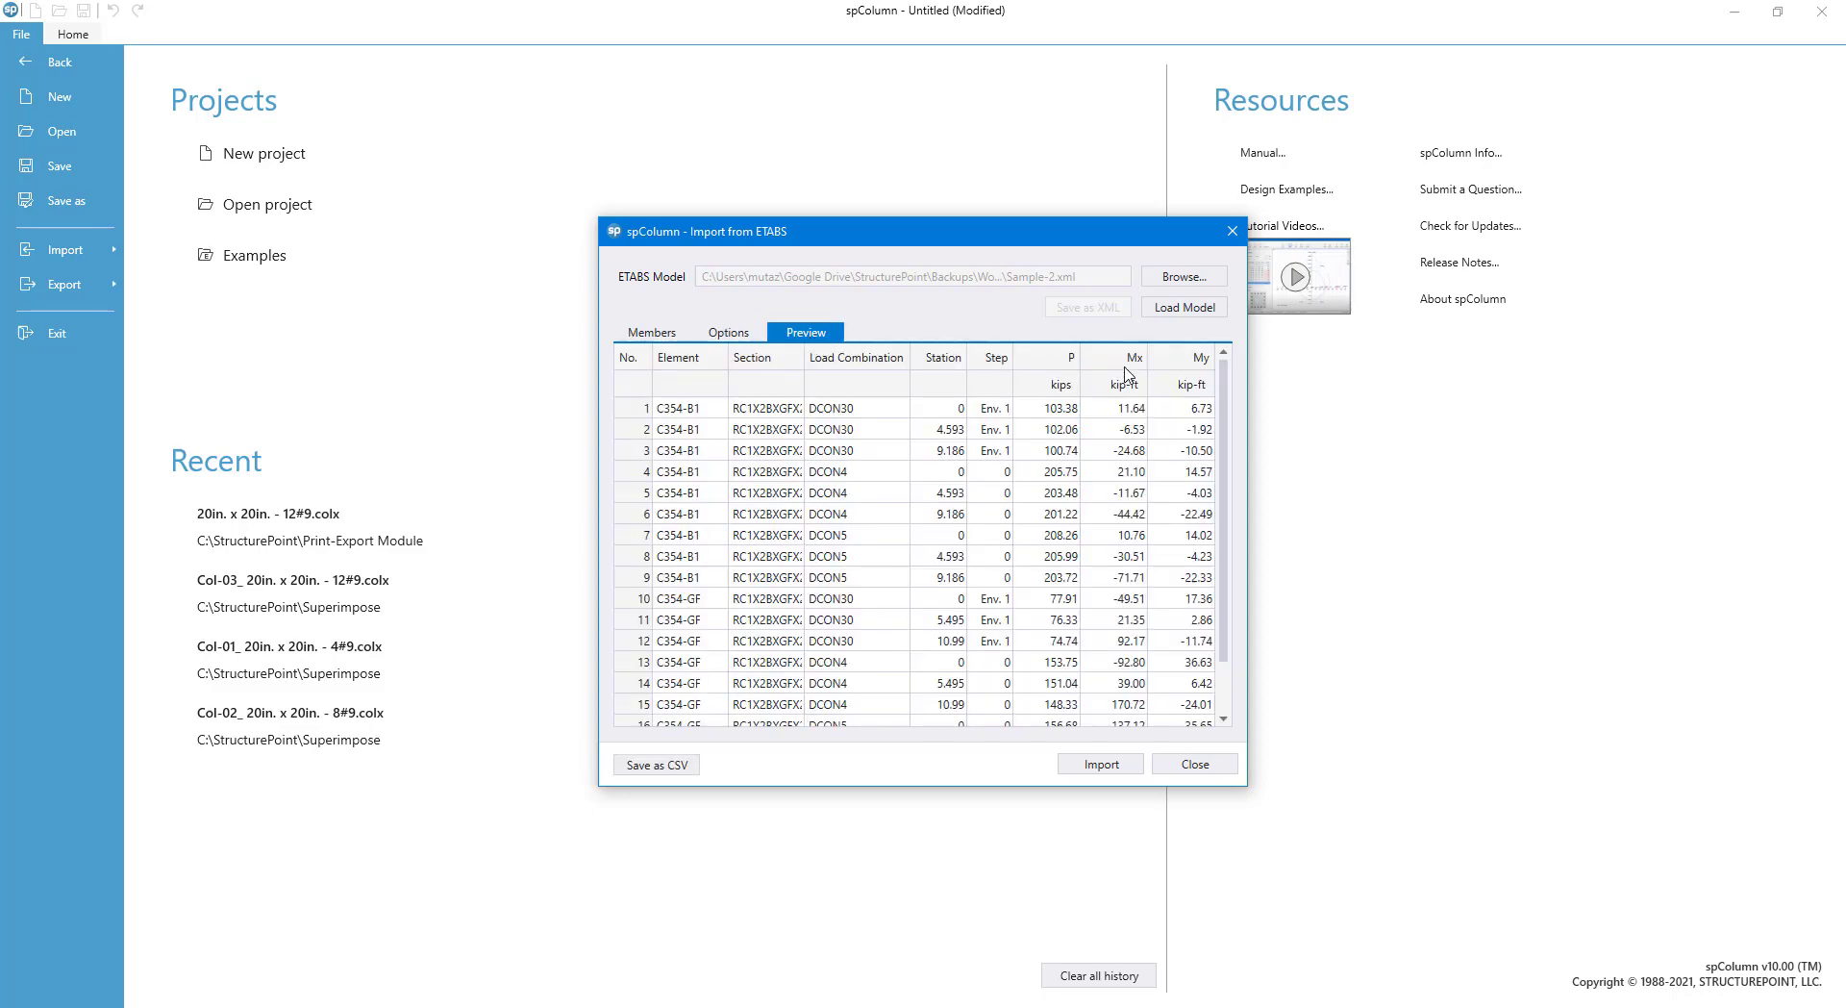
scroll(down, 3)
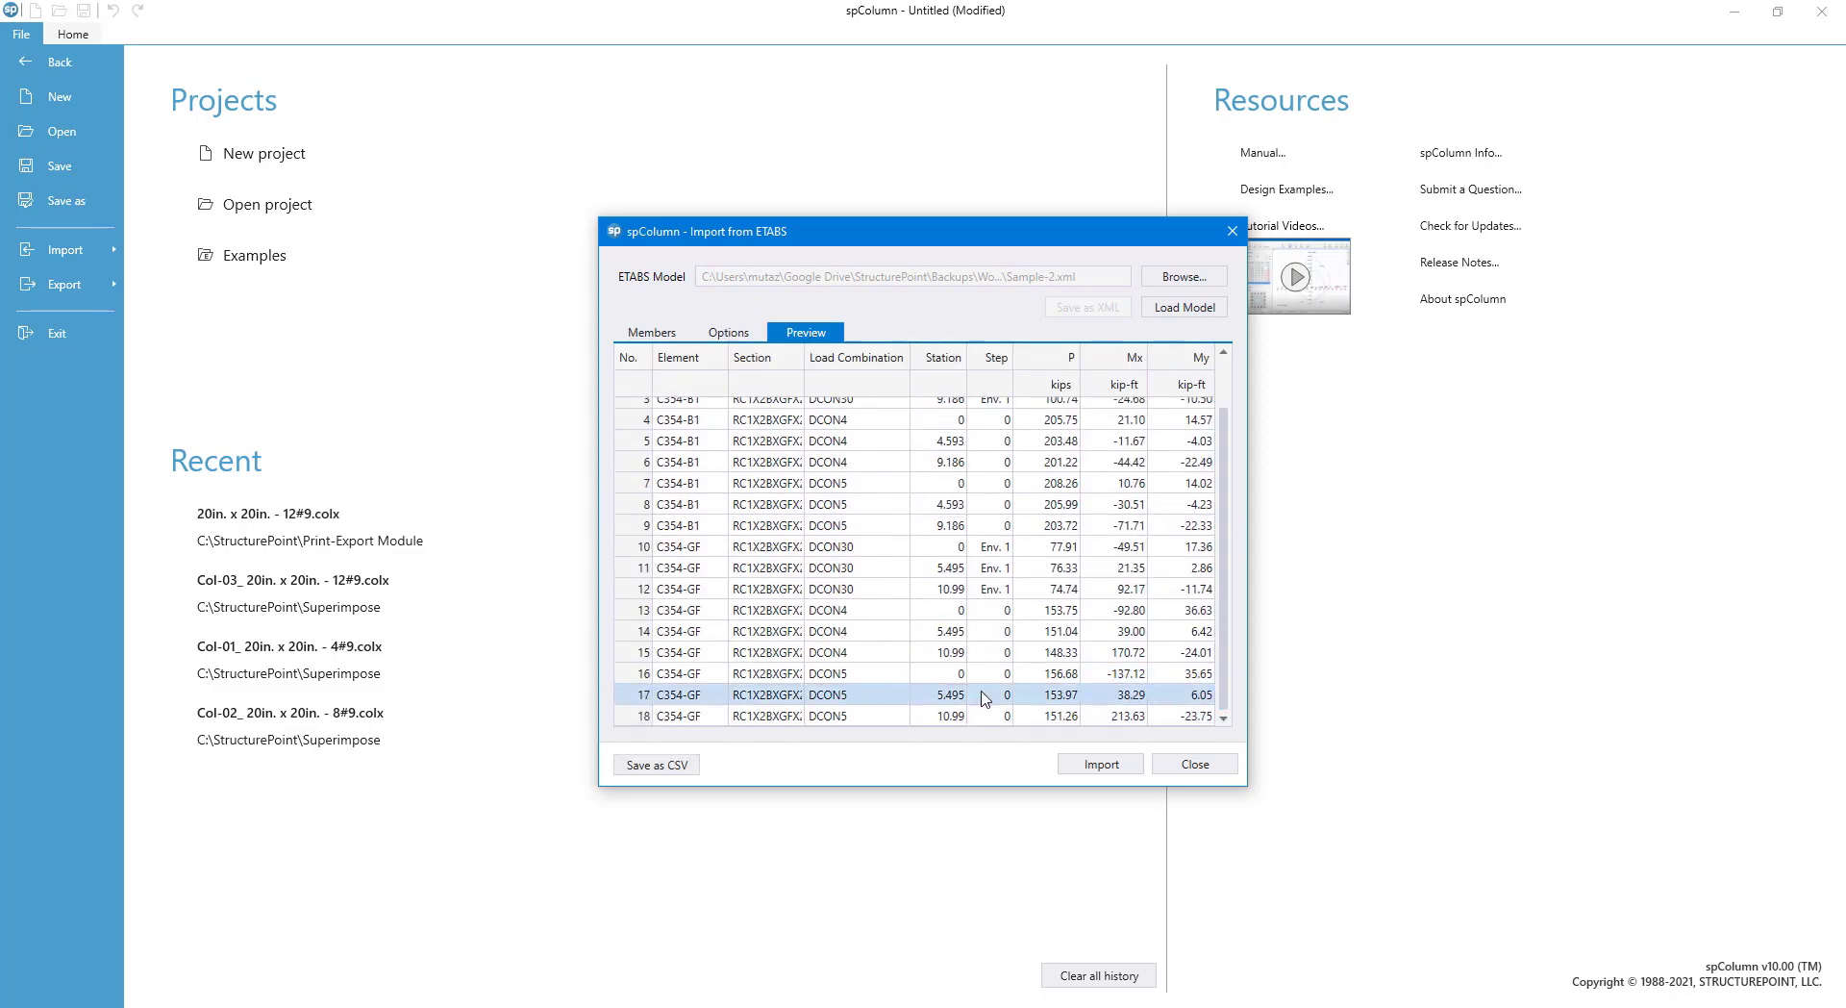
click(656, 764)
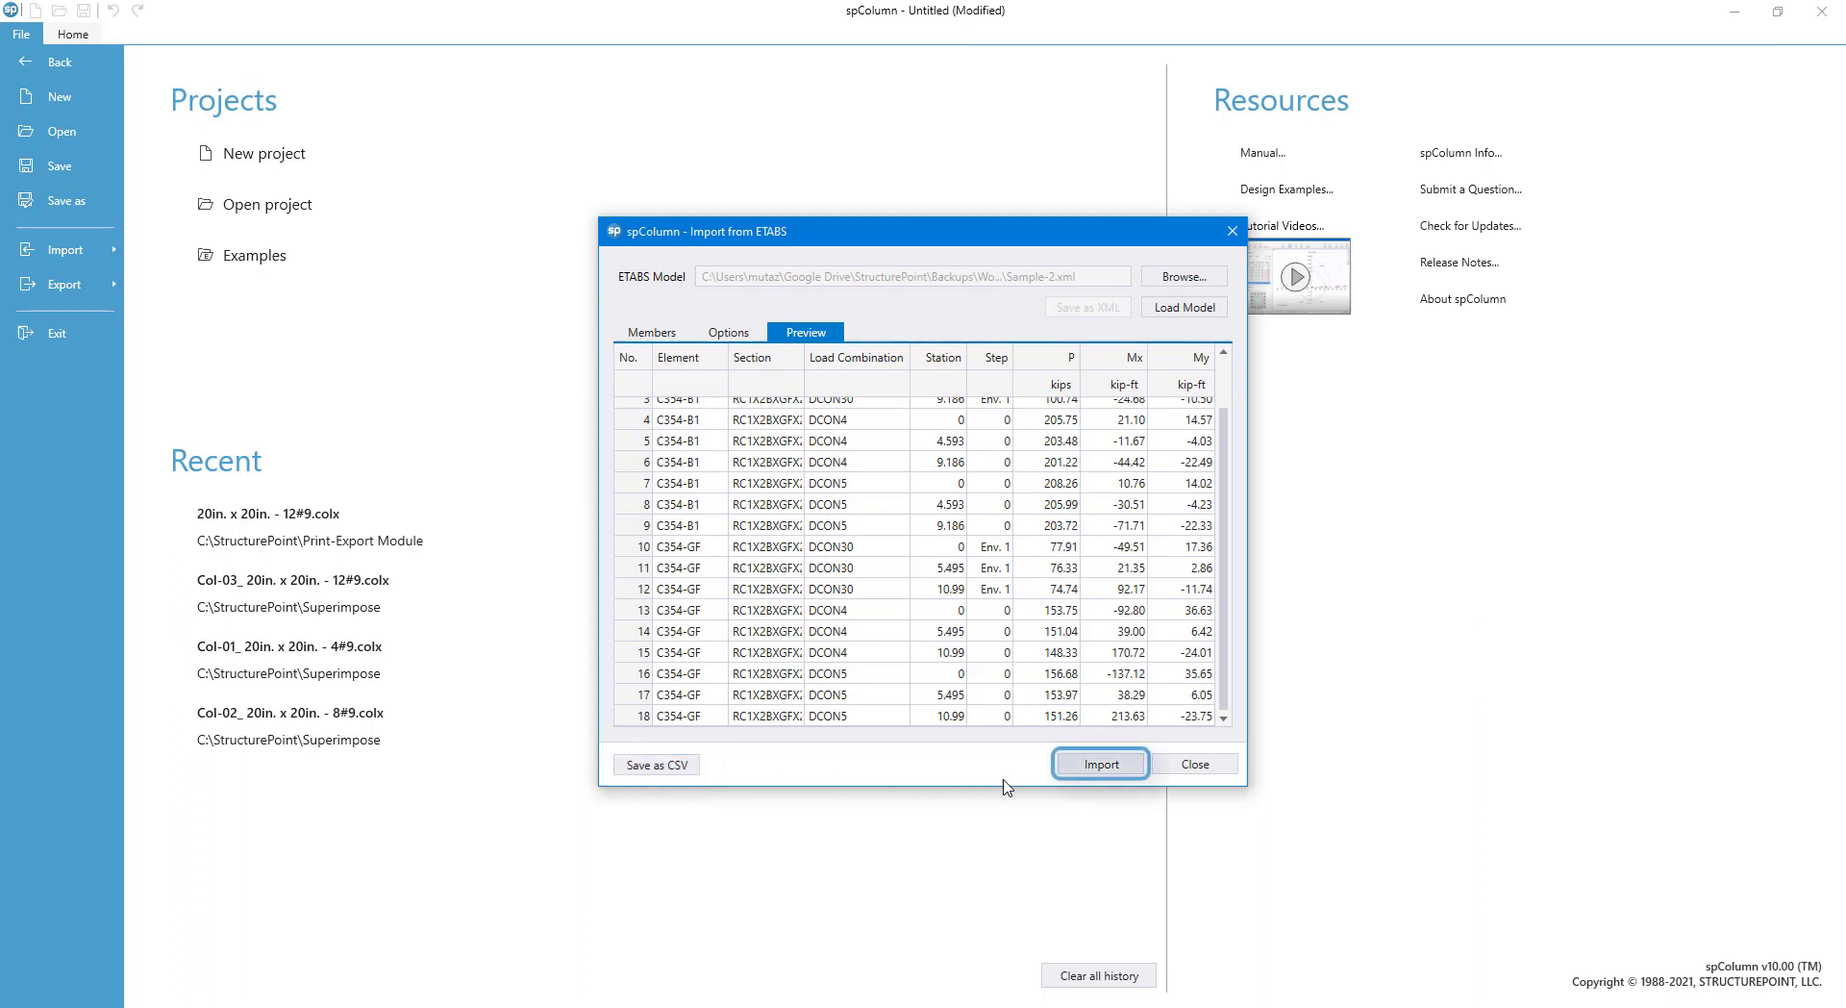
mouse_move(1100, 763)
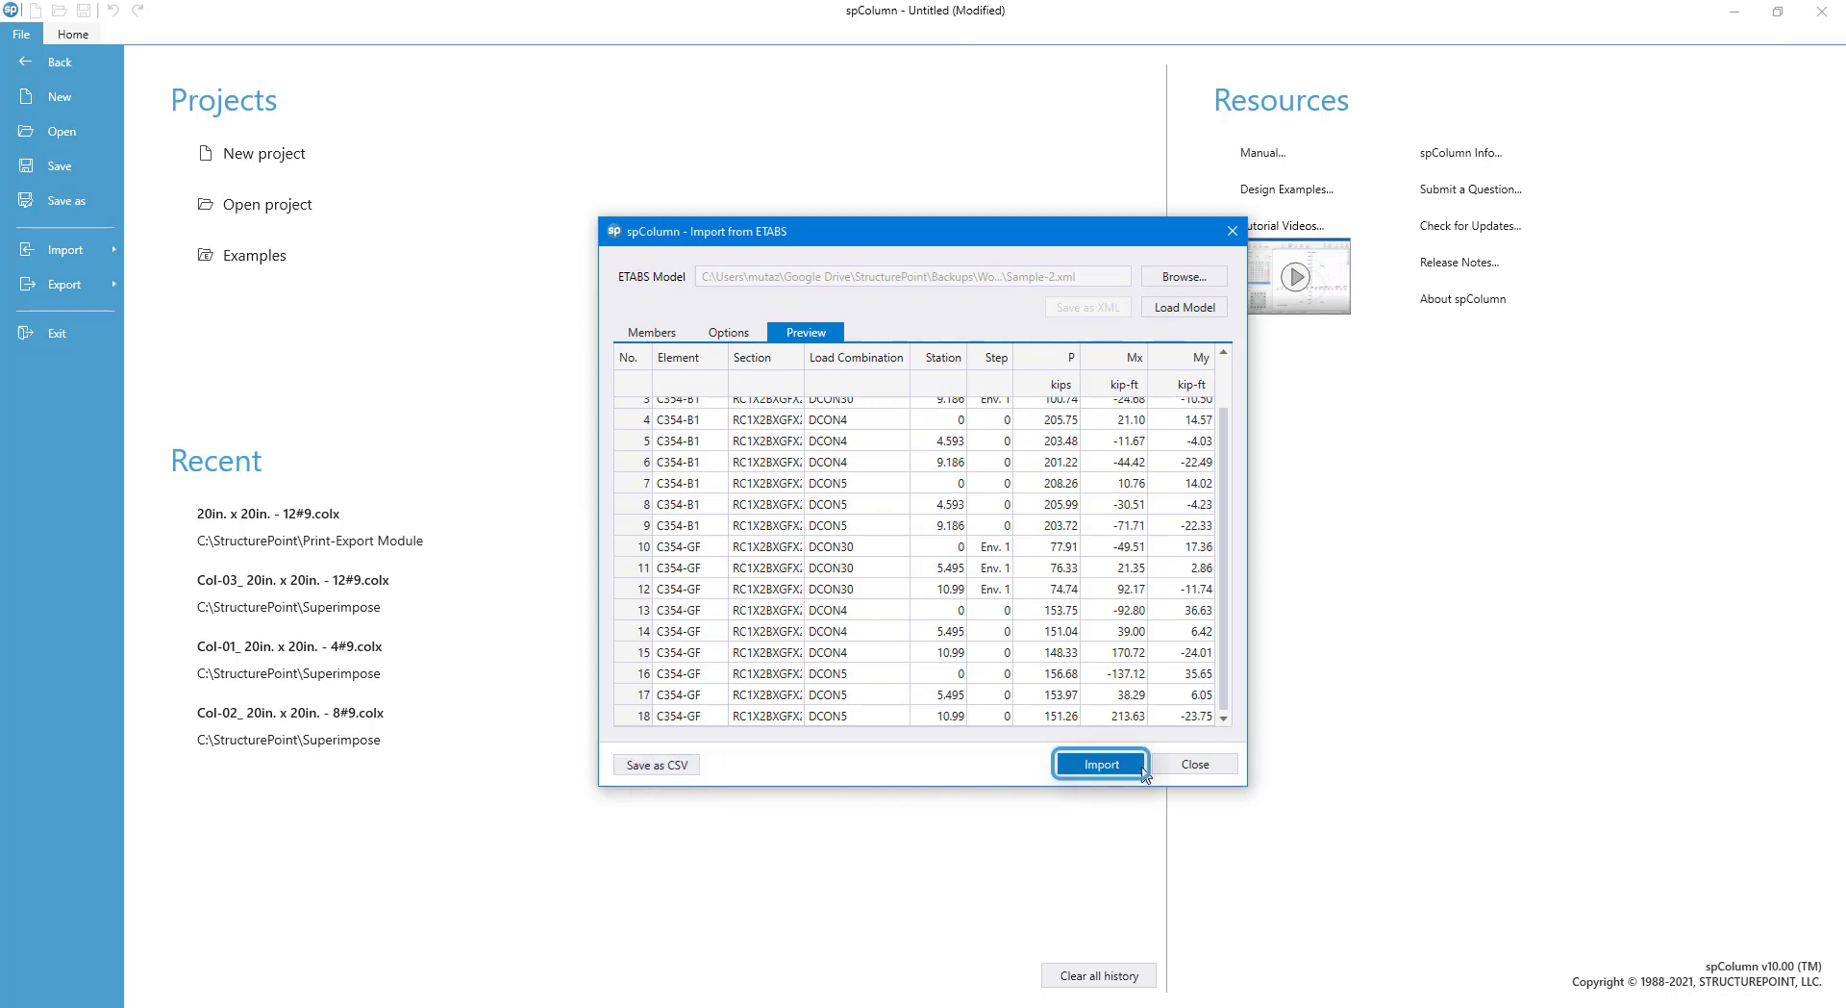
Import the 18 factored loads, accept them, and solve the column for its P-M interaction diagram
click(1098, 763)
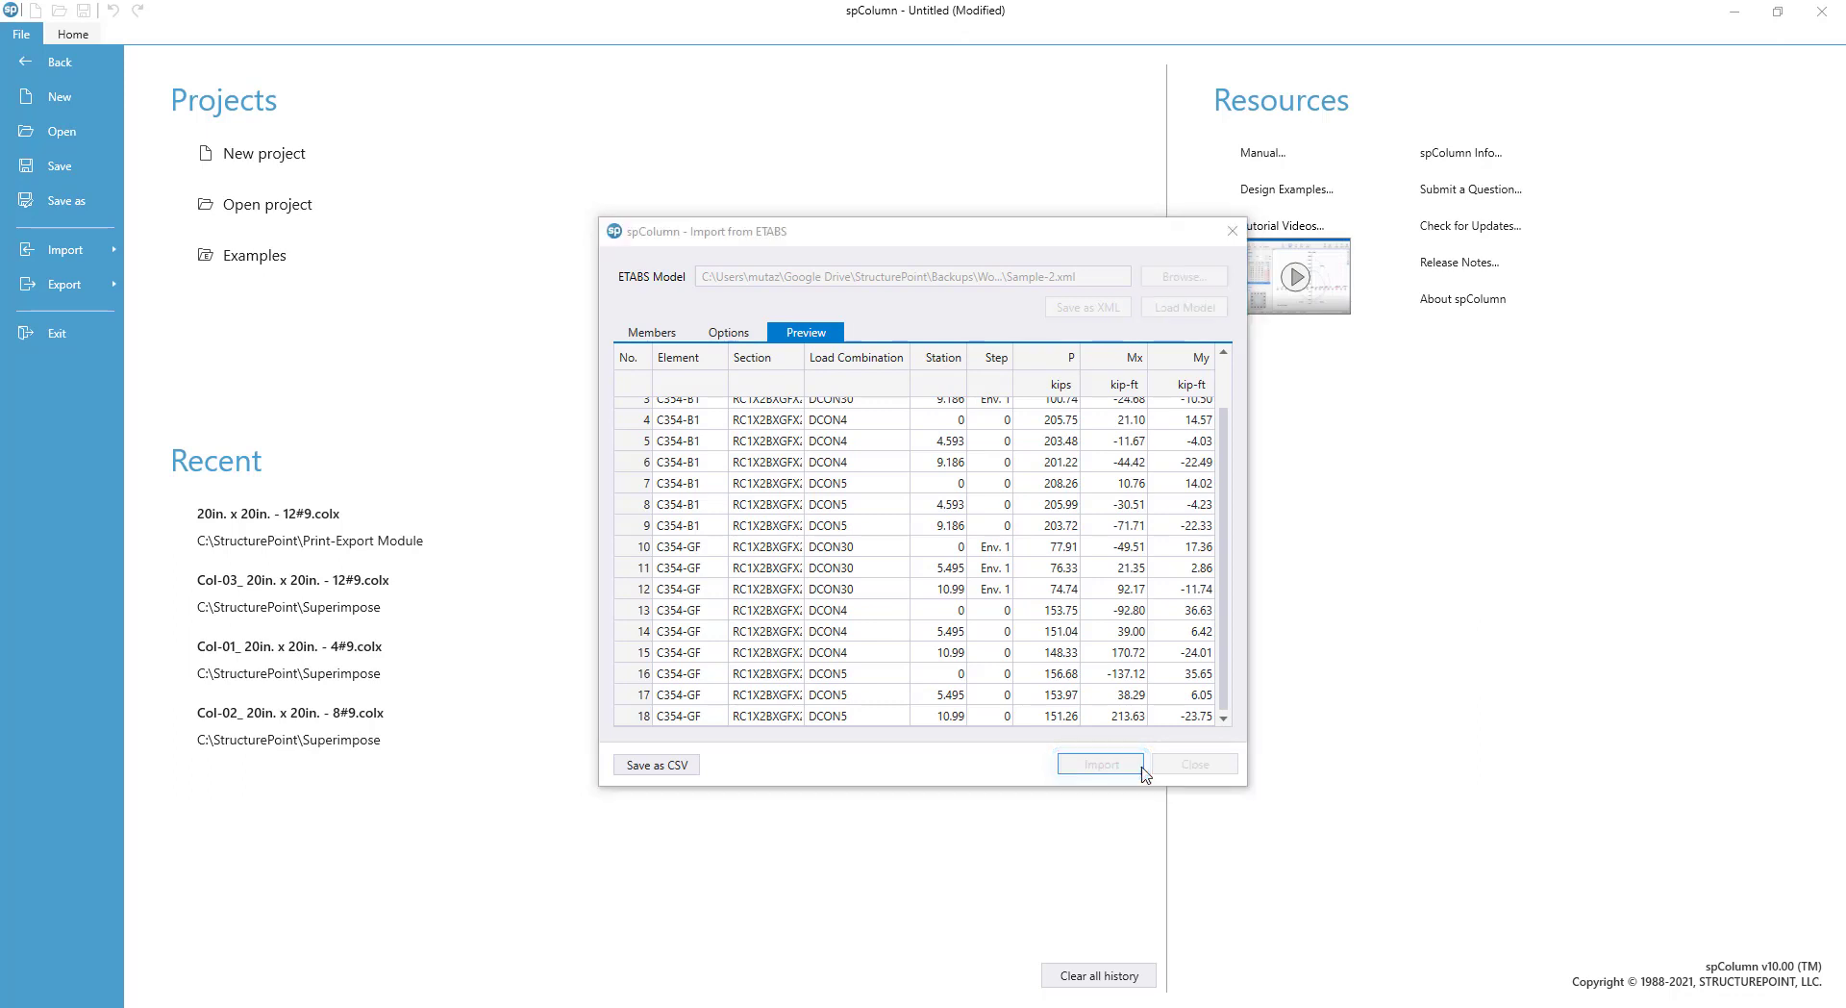
click(1098, 763)
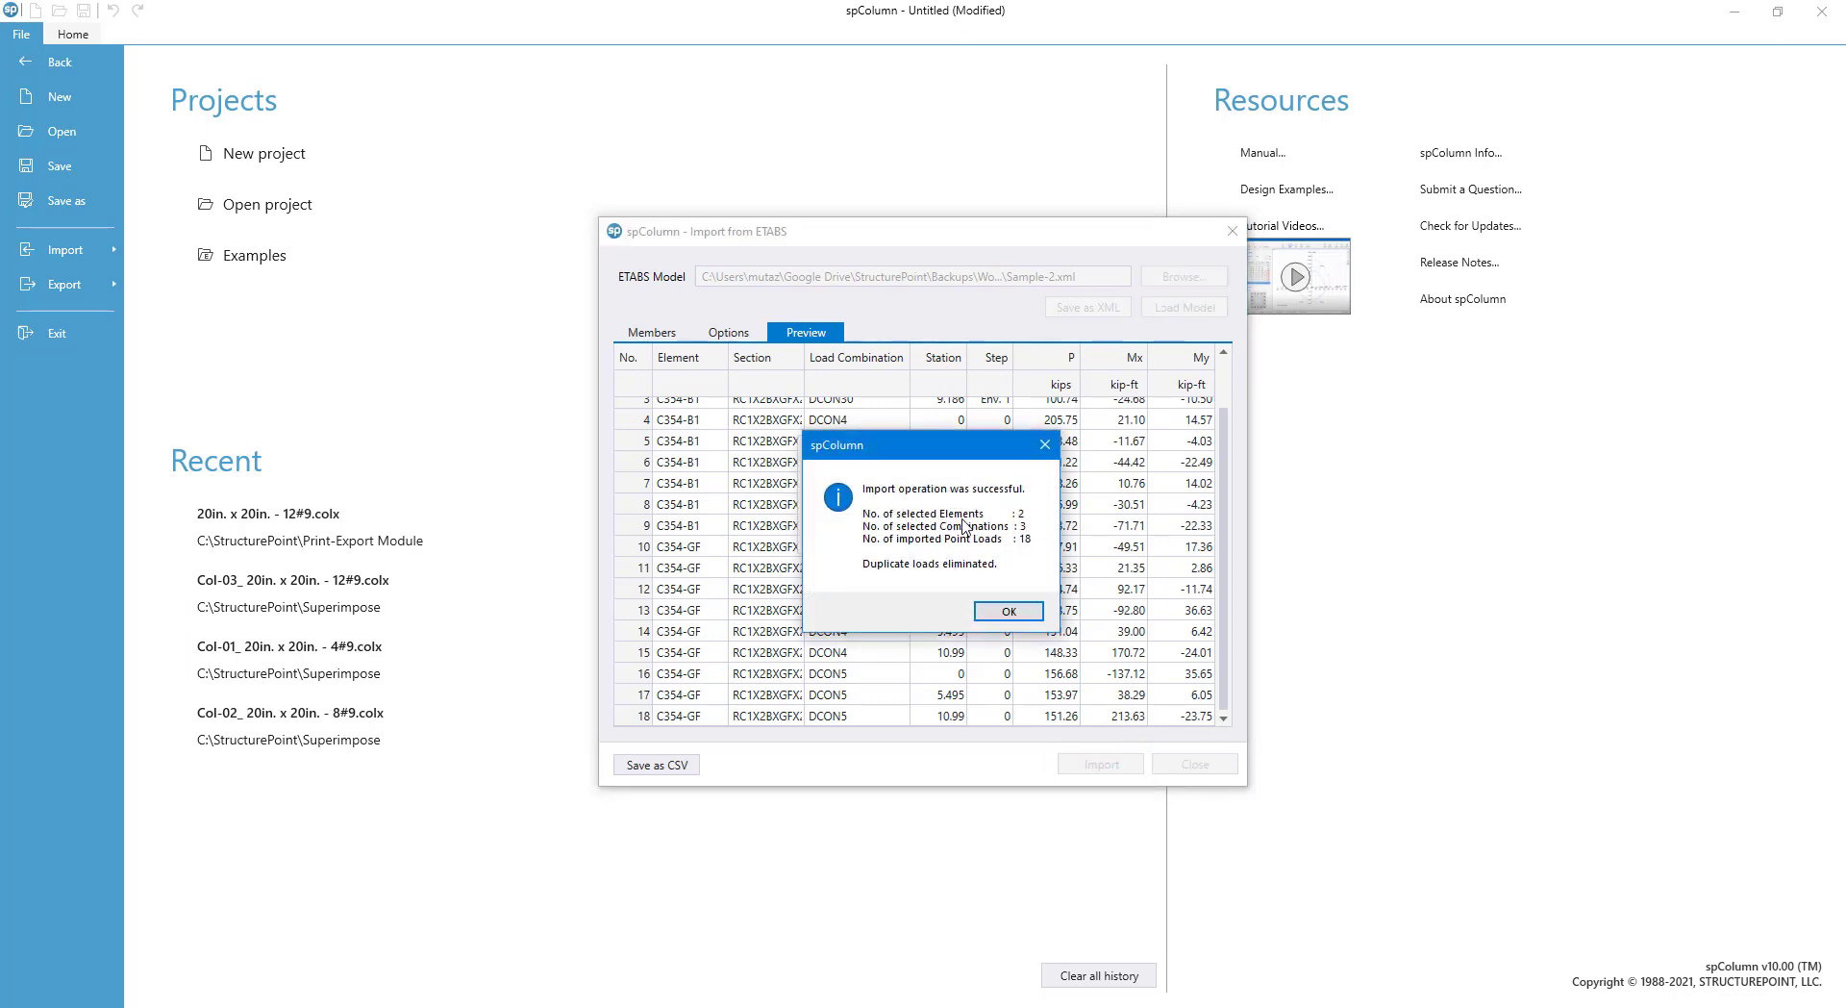
mouse_move(1014, 565)
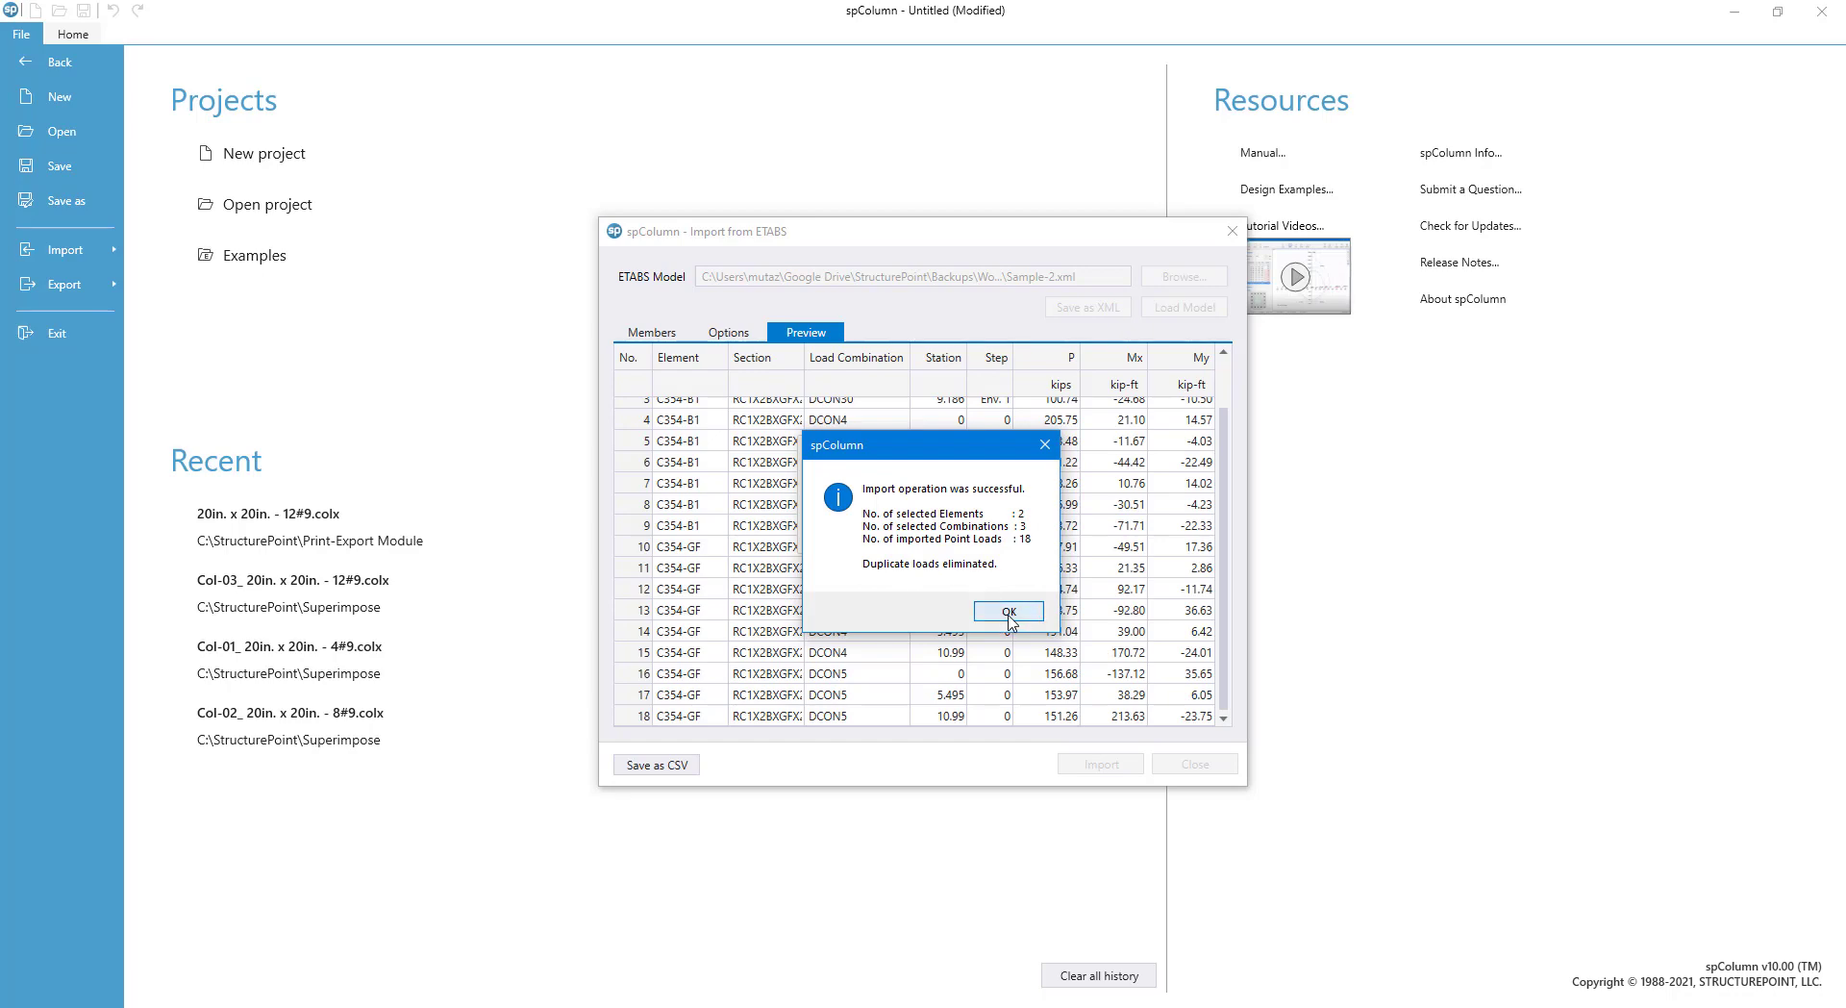
click(1005, 612)
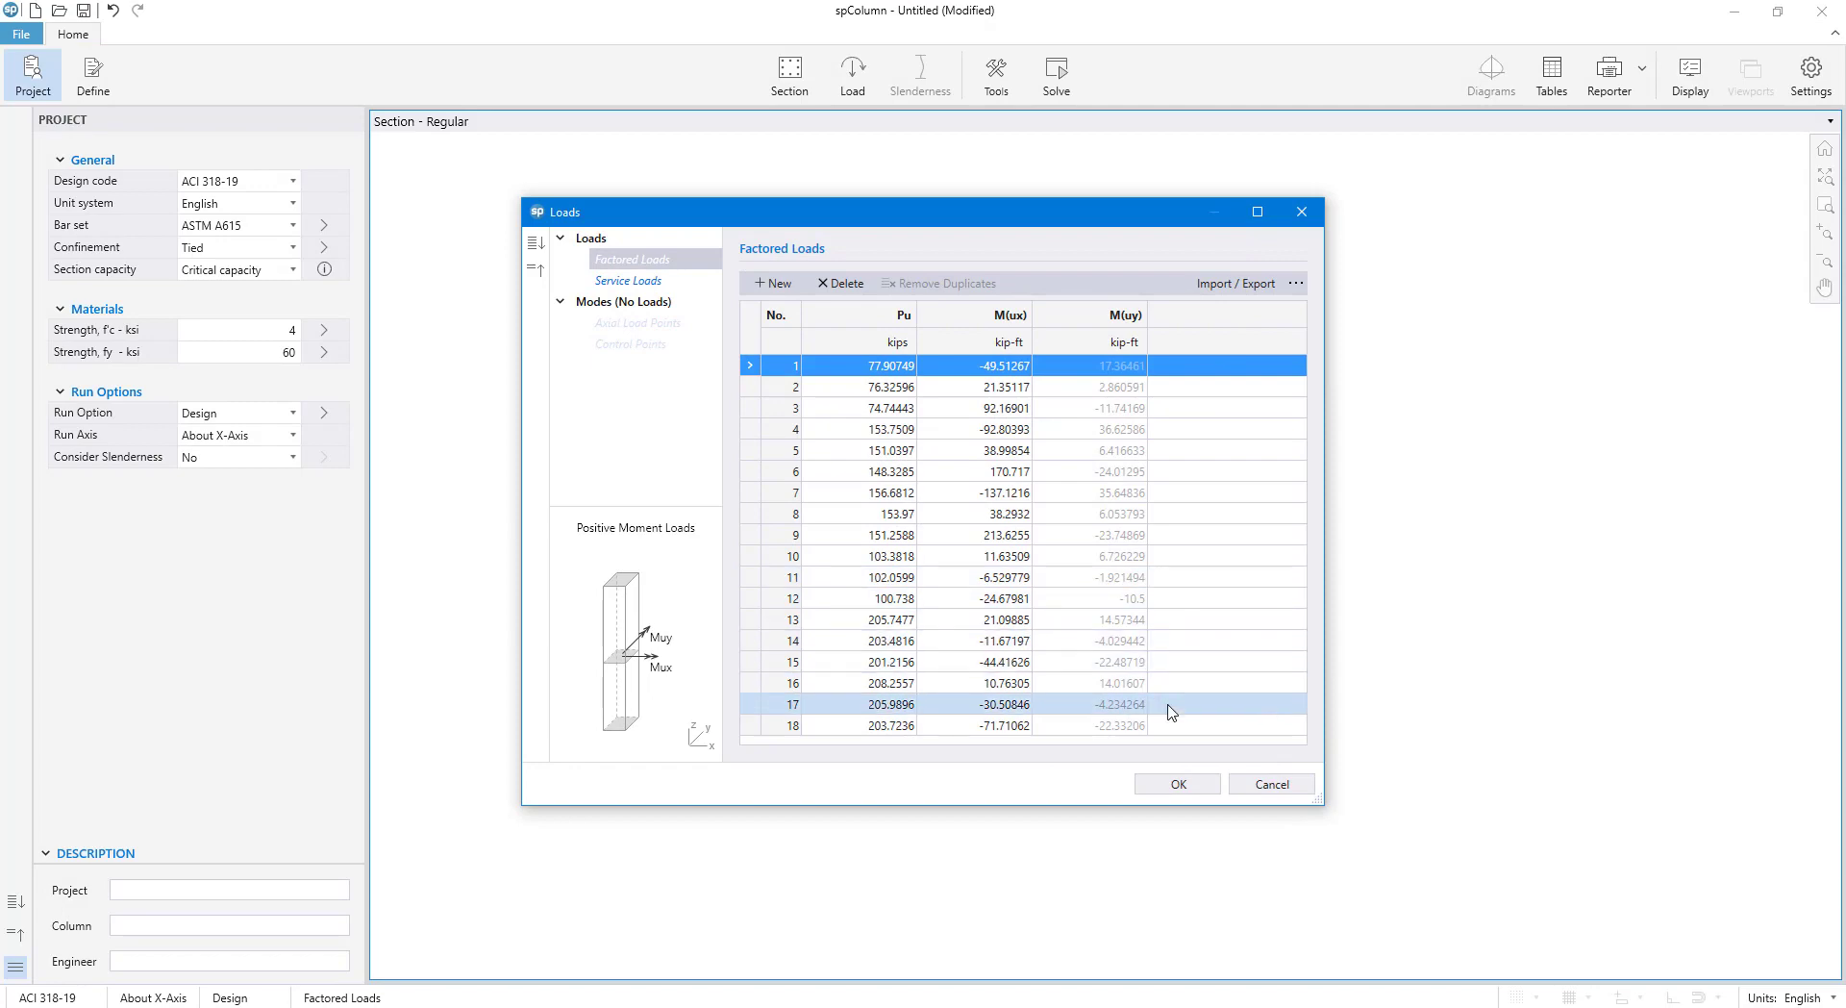
click(1175, 785)
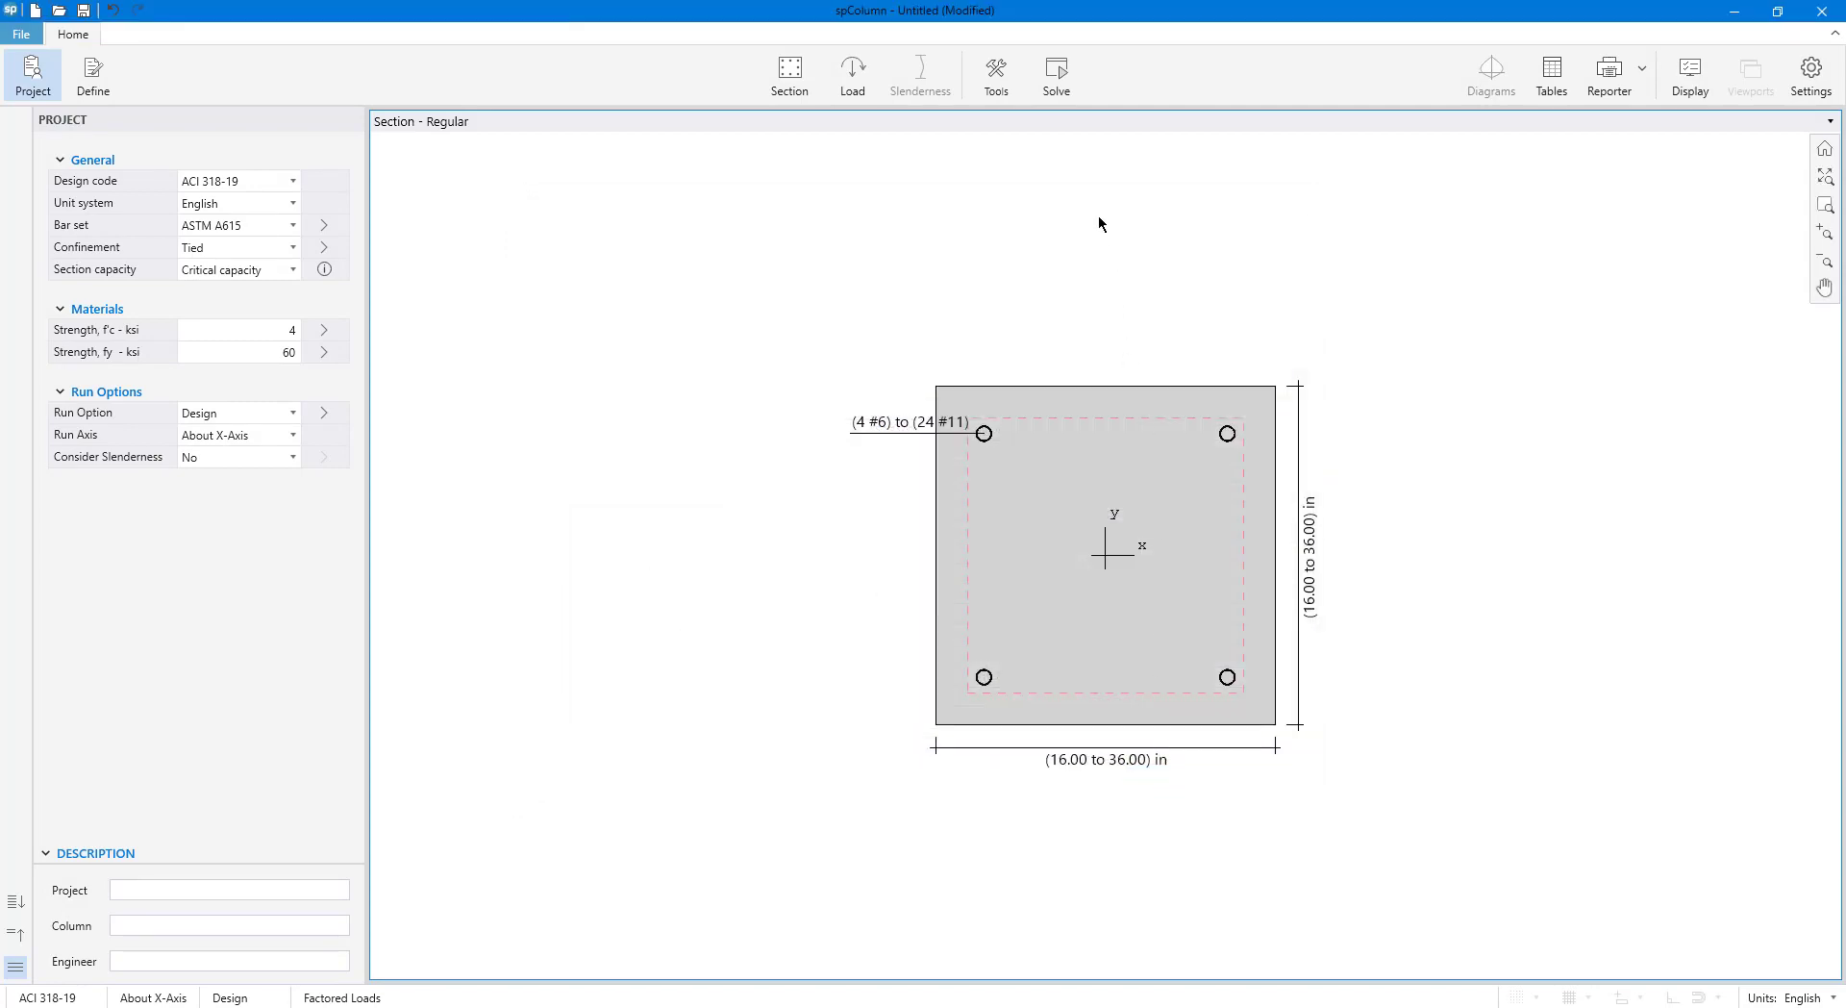
mouse_move(1248, 145)
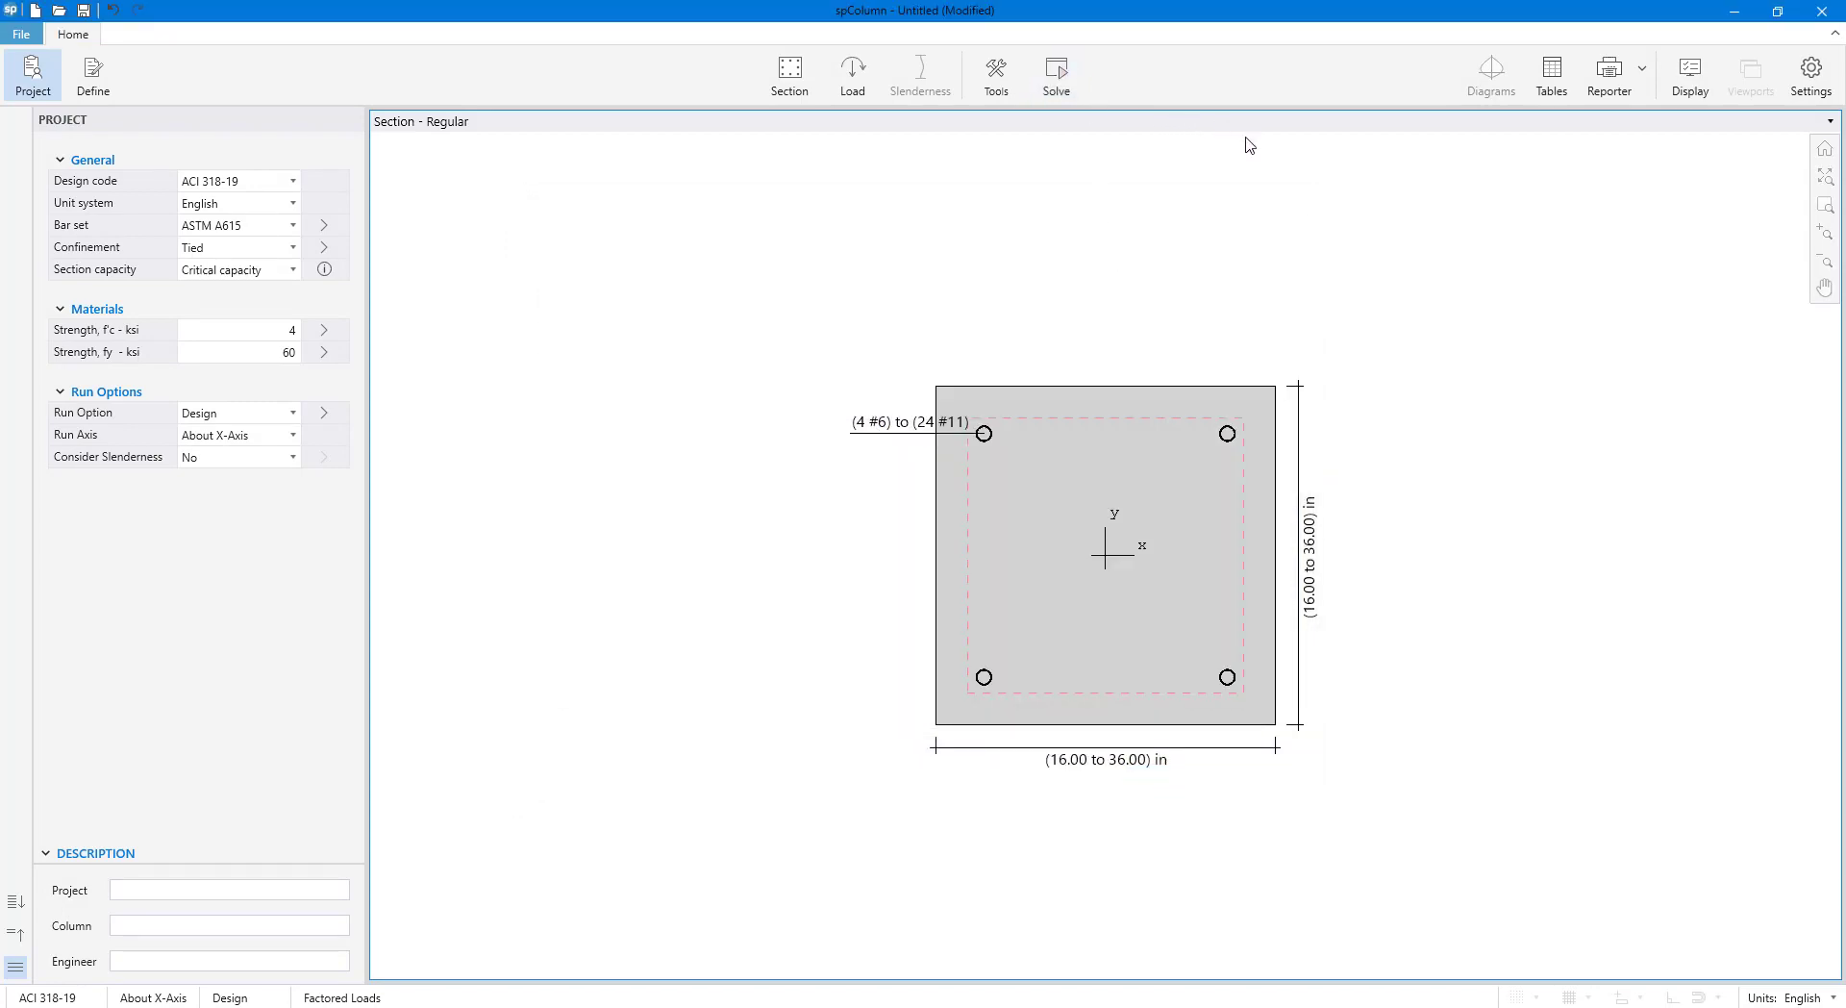
click(1489, 71)
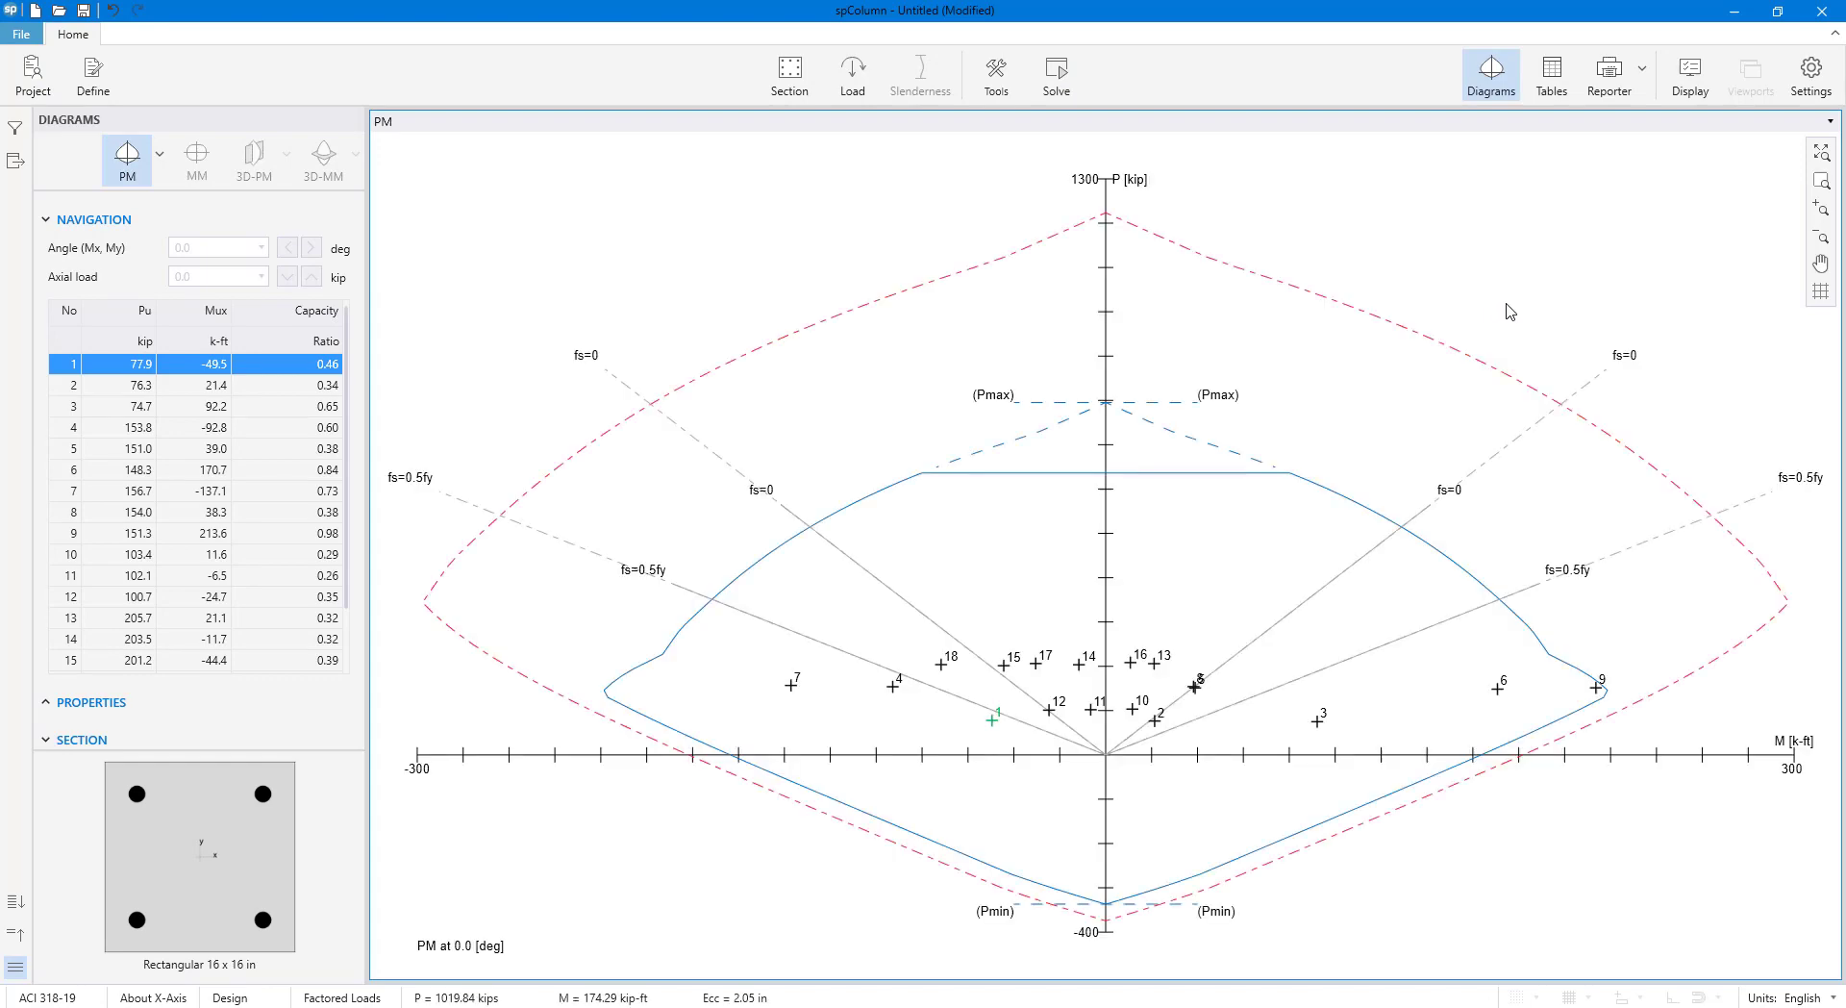